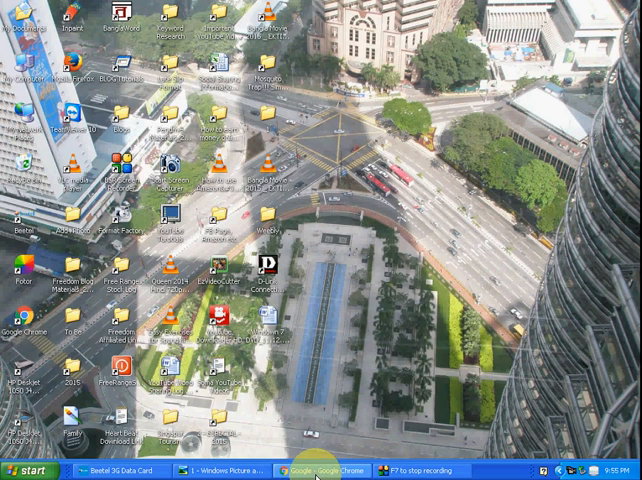
Bring Chrome to the front and put the cursor in the Google search box.
{"action": "left_click", "coordinate": [320, 470]}
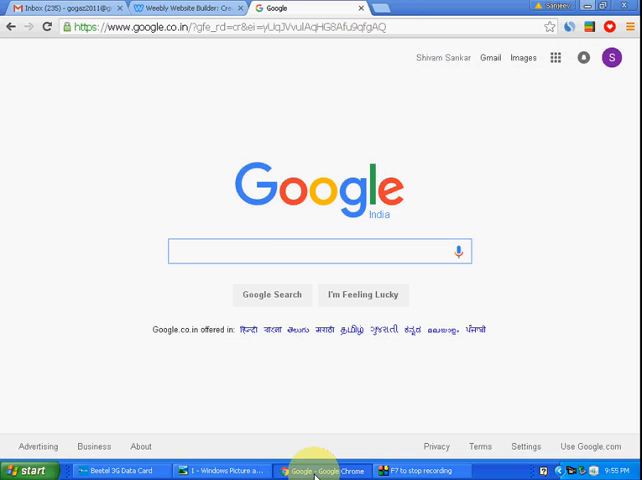
{"action": "left_click", "coordinate": [320, 251]}
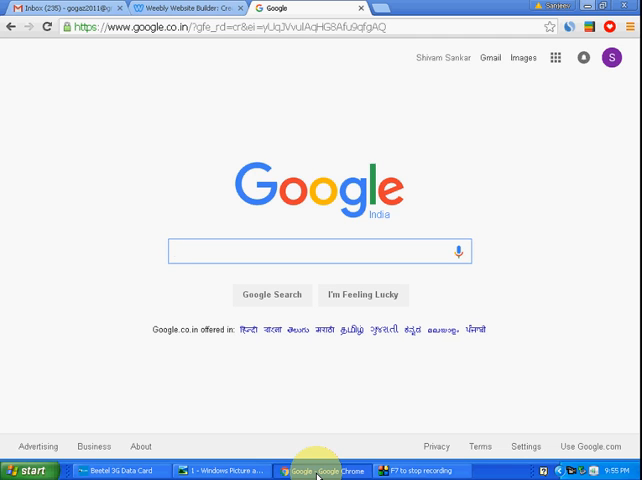
{"action": "left_click", "coordinate": [320, 251]}
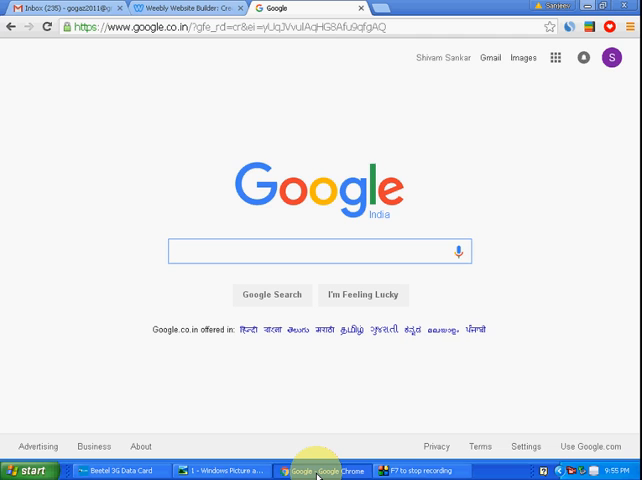
{"action": "left_click", "coordinate": [300, 251]}
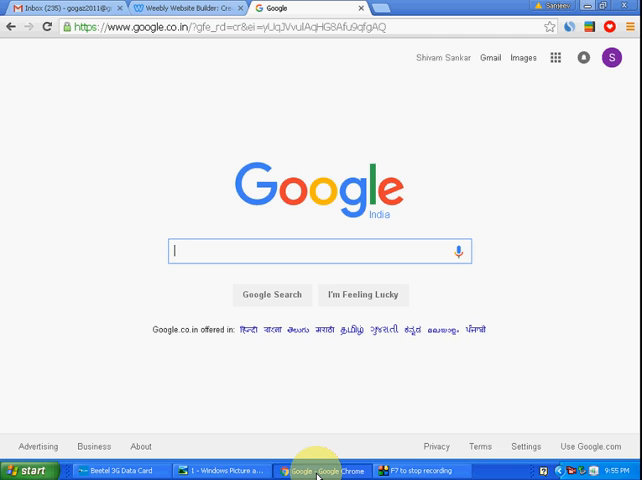
Search Google for 'google revenue sharing sites' using the autocomplete suggestion.
{"action": "type", "text": "google"}
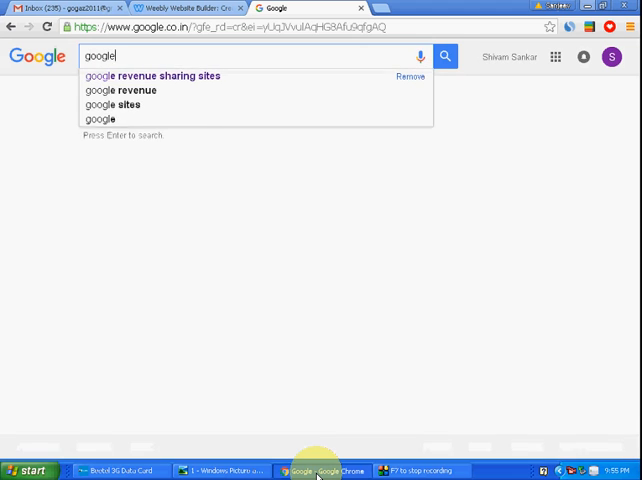
{"action": "left_click", "coordinate": [154, 75]}
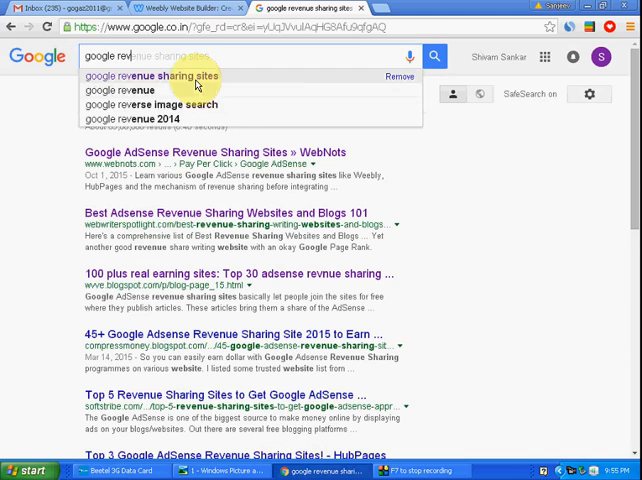
{"action": "left_click", "coordinate": [152, 76]}
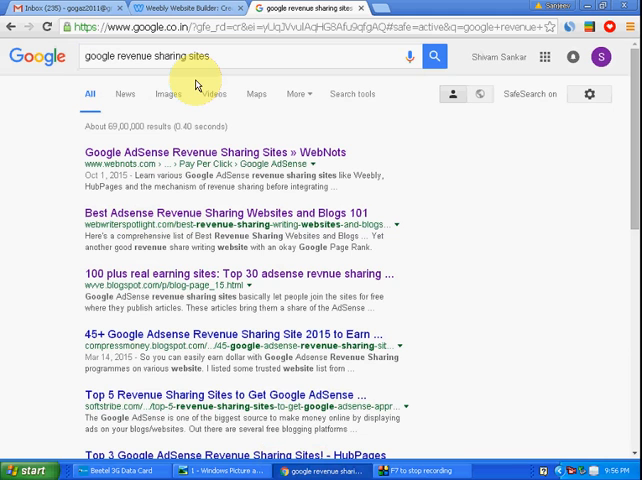
{"action": "mouse_move", "coordinate": [419, 181]}
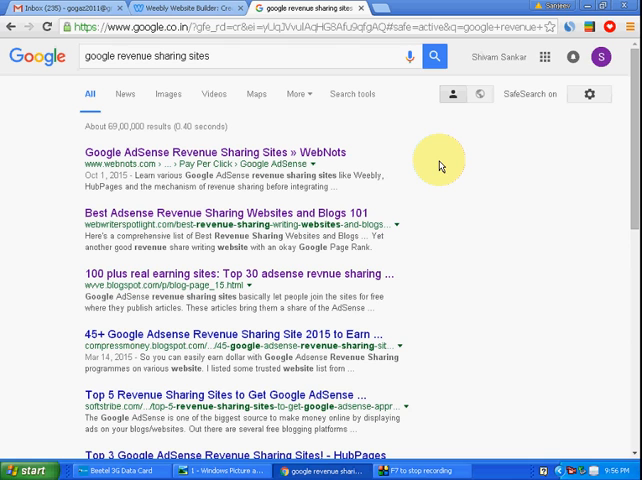
{"action": "mouse_move", "coordinate": [311, 152]}
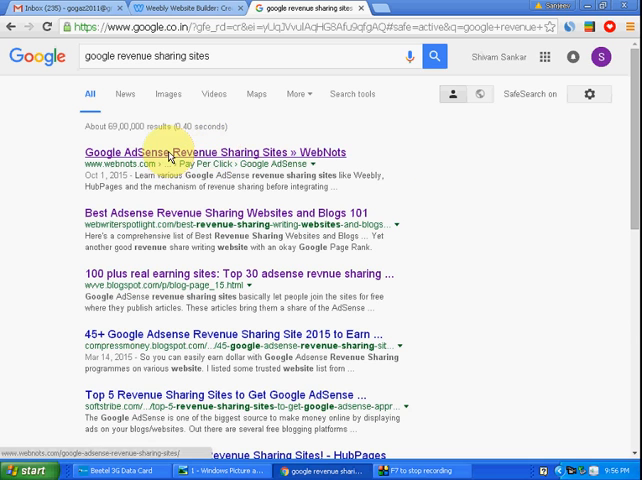
{"action": "left_click", "coordinate": [211, 152]}
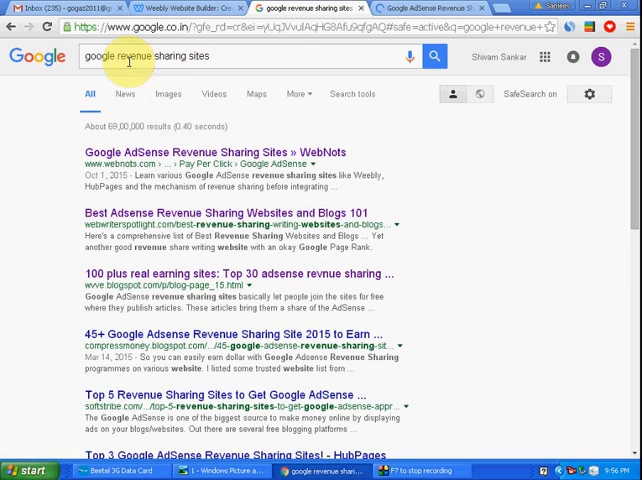
{"action": "left_click", "coordinate": [205, 152]}
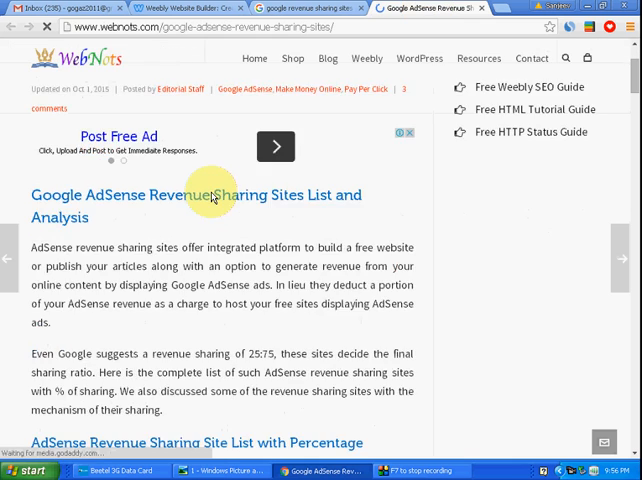
{"action": "scroll", "scroll_direction": "down", "scroll_amount": 3}
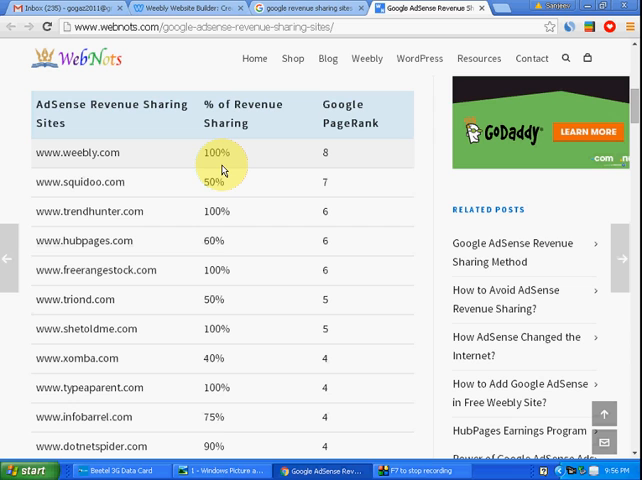
{"action": "mouse_move", "coordinate": [12, 167]}
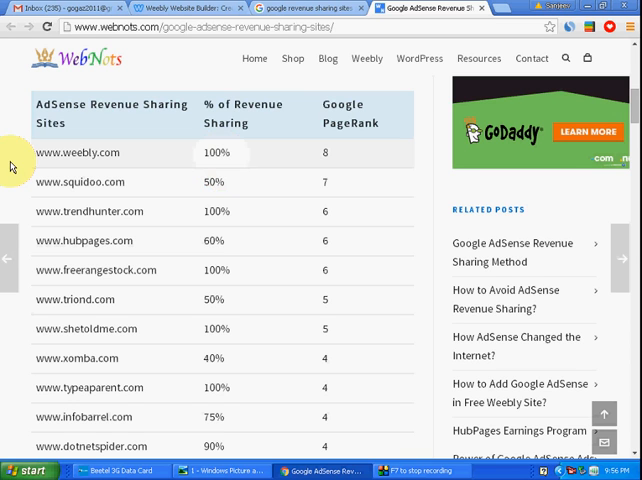
{"action": "mouse_move", "coordinate": [175, 240]}
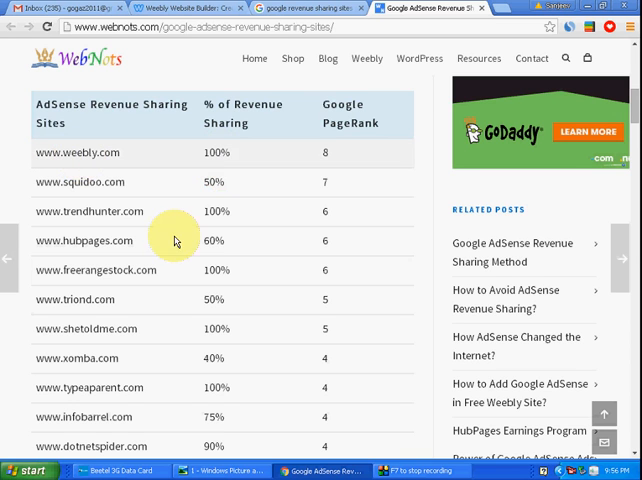
{"action": "scroll", "scroll_direction": "down", "scroll_amount": 3}
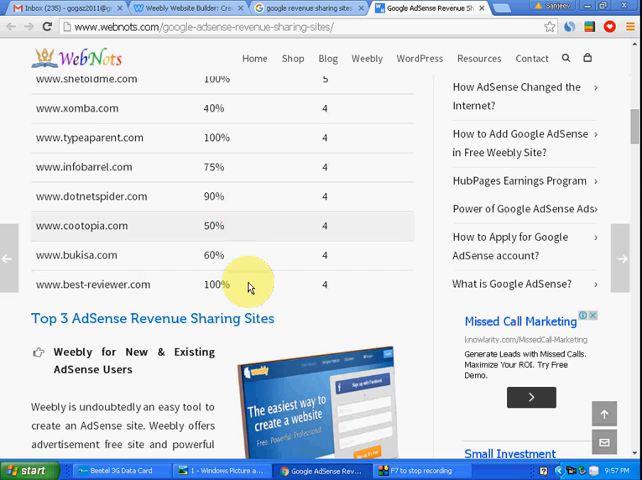
{"action": "mouse_move", "coordinate": [266, 260]}
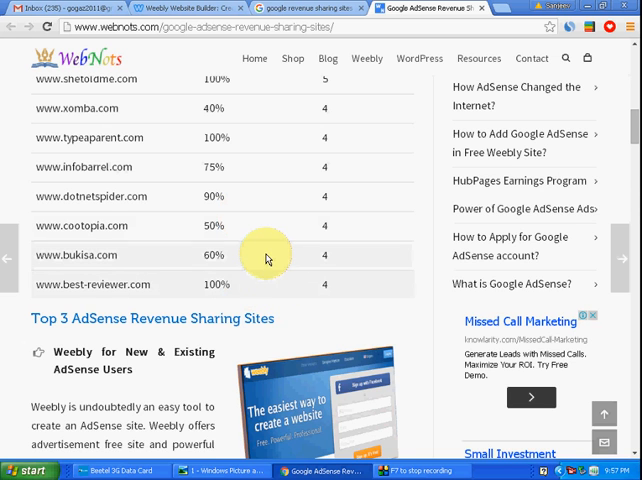
{"action": "scroll", "scroll_direction": "up", "scroll_amount": 3}
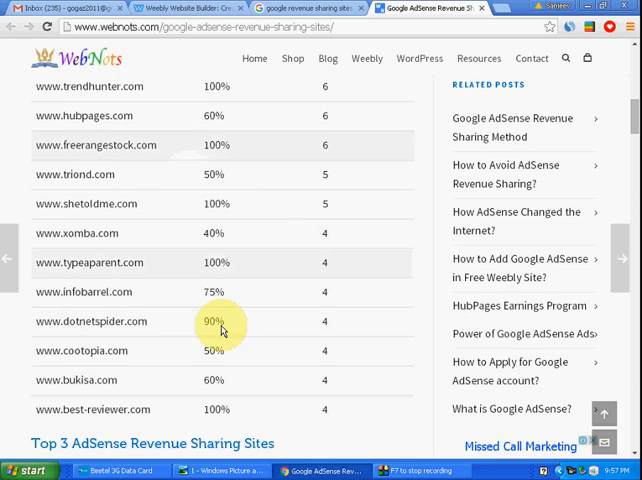
{"action": "left_click", "coordinate": [367, 58]}
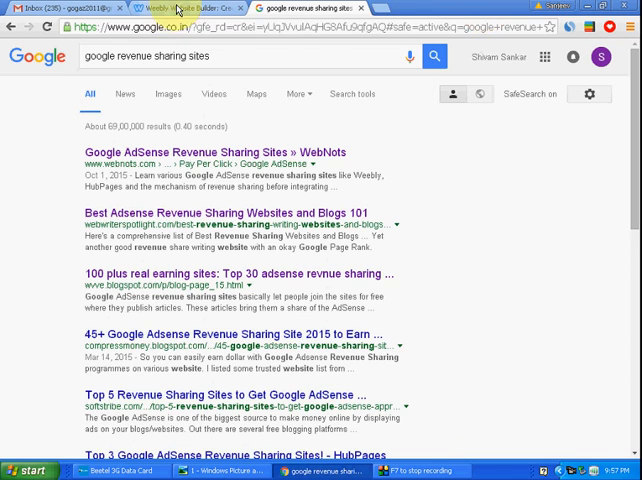
Switch to the Weebly Website Builder tab and bring up its Sign Up form.
{"action": "left_click", "coordinate": [180, 7]}
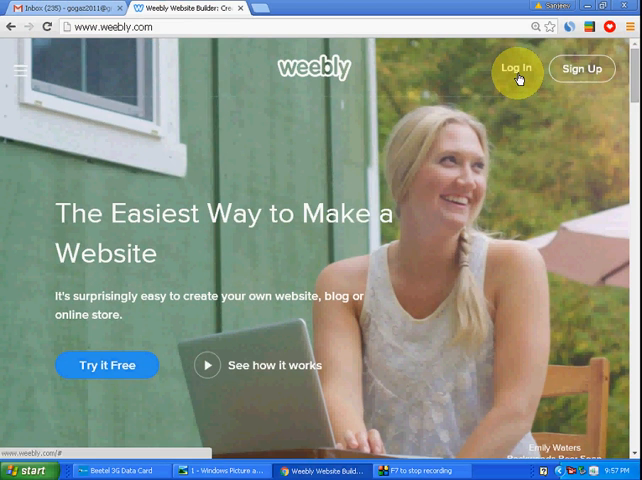
{"action": "left_click", "coordinate": [581, 68]}
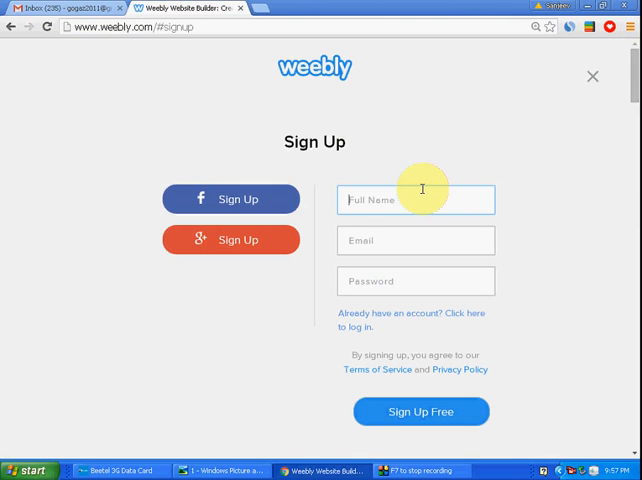
{"action": "mouse_move", "coordinate": [283, 297]}
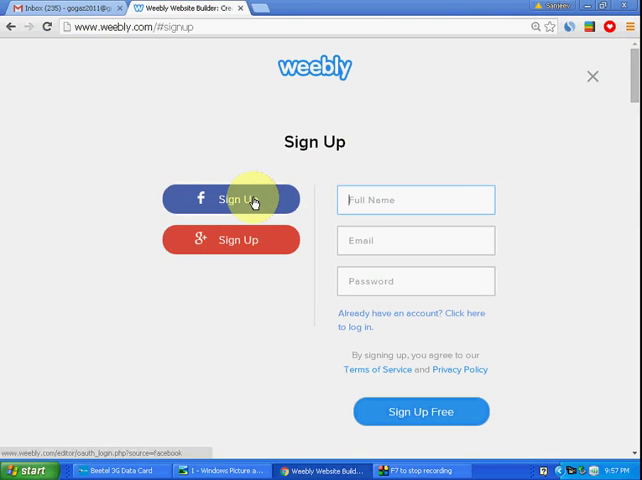
{"action": "mouse_move", "coordinate": [591, 84]}
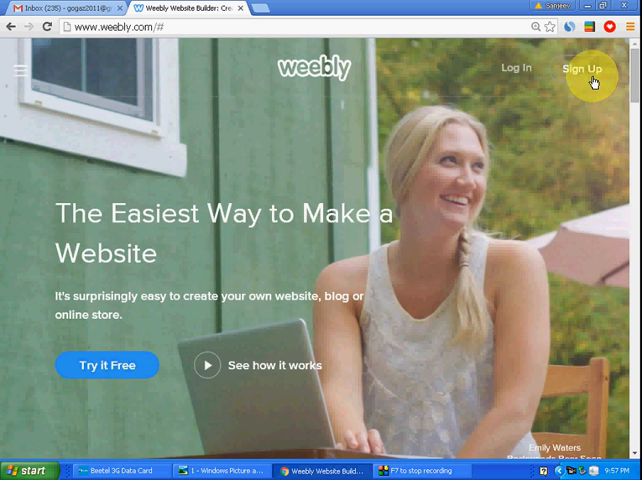
{"action": "mouse_move", "coordinate": [516, 68]}
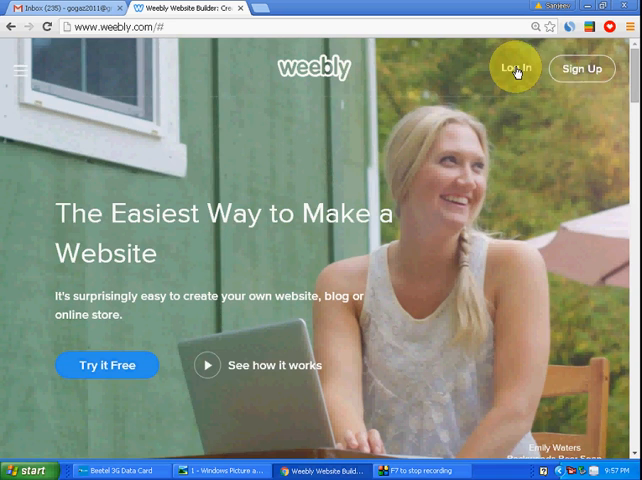
Log in to Weebly with the autocompleted saved email and password.
{"action": "left_click", "coordinate": [515, 68]}
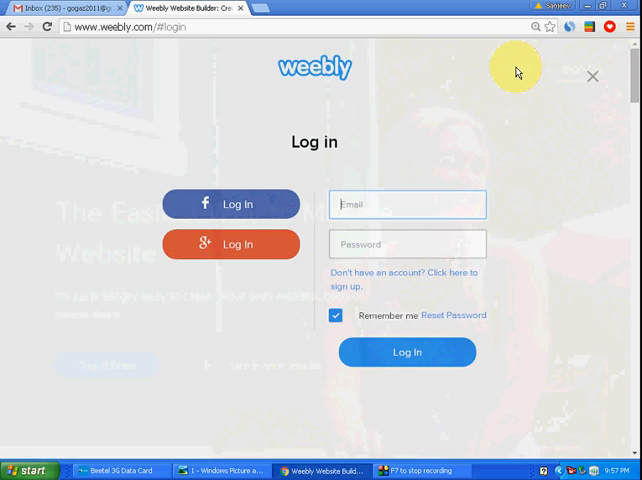
{"action": "type", "text": "nir"}
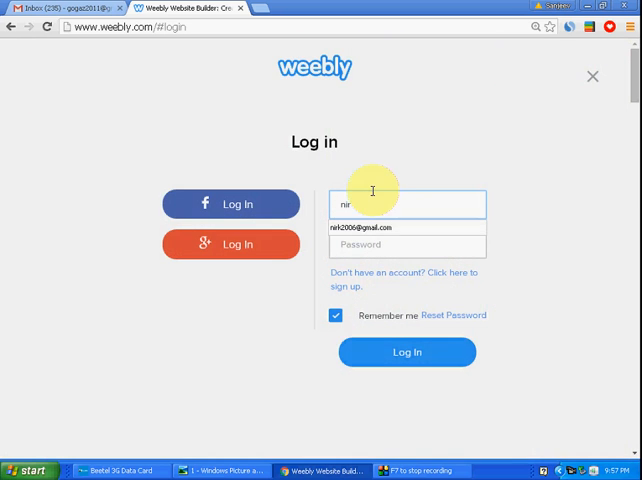
{"action": "left_click", "coordinate": [407, 228]}
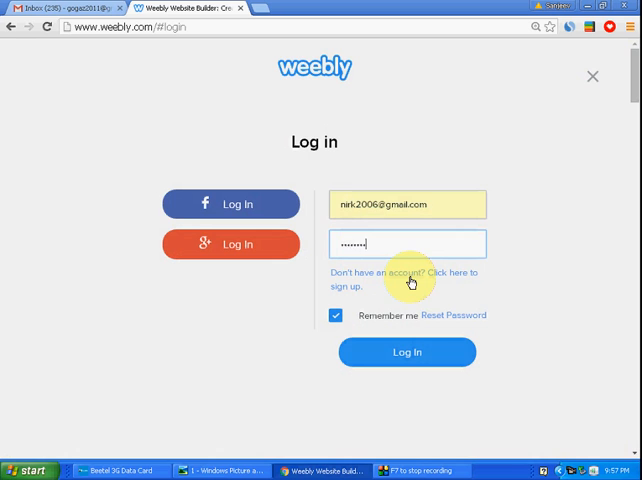
{"action": "mouse_move", "coordinate": [560, 165]}
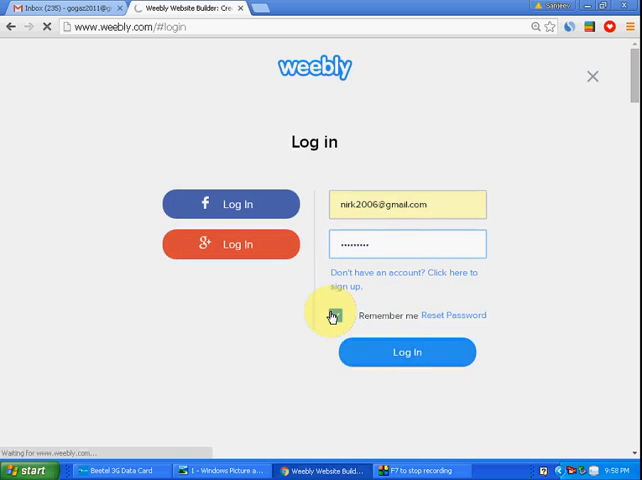
{"action": "left_click", "coordinate": [407, 352]}
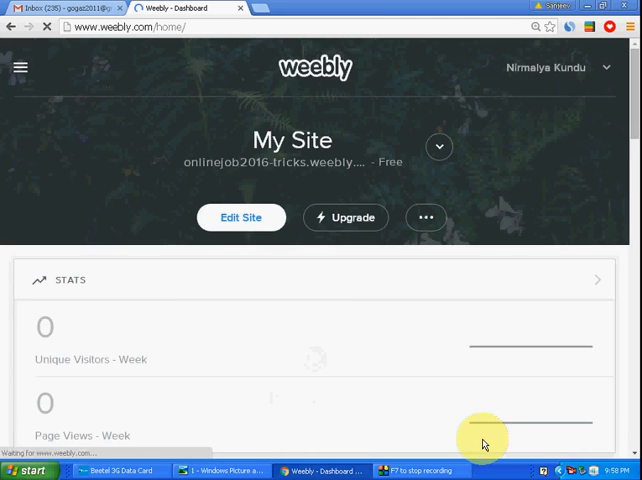
{"action": "mouse_move", "coordinate": [538, 237]}
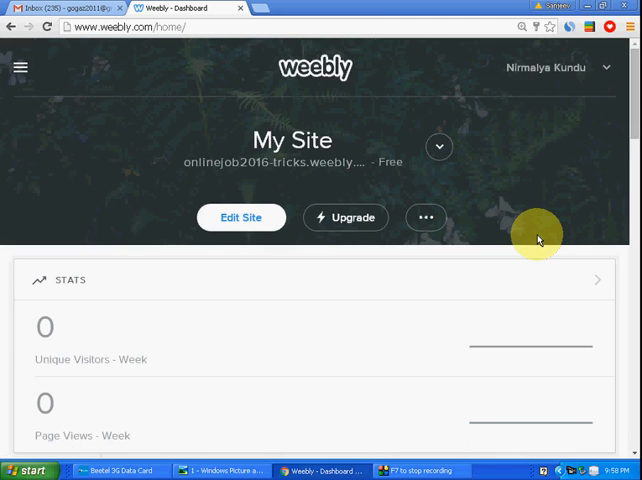
{"action": "mouse_move", "coordinate": [618, 135]}
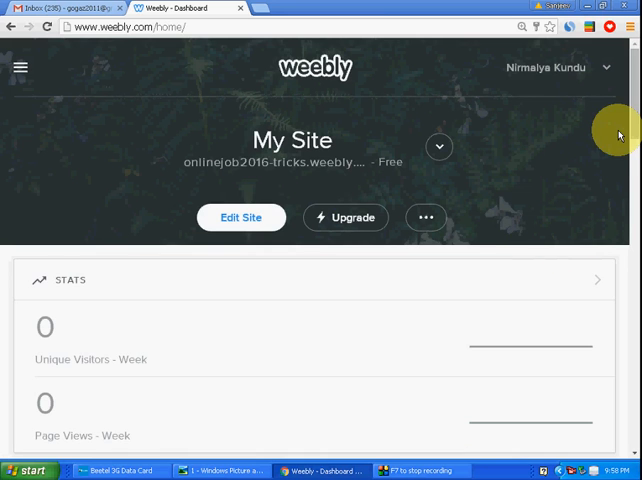
{"action": "mouse_move", "coordinate": [251, 260]}
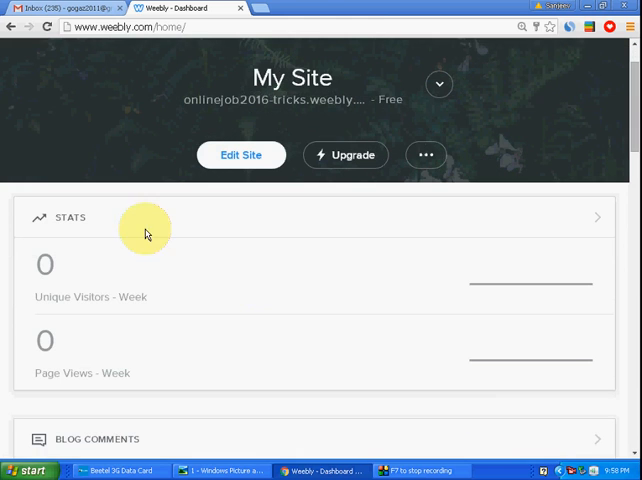
{"action": "scroll", "scroll_direction": "down", "scroll_amount": 3}
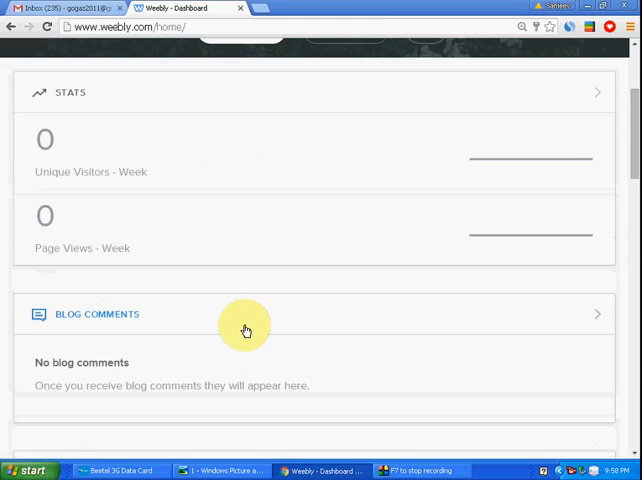
{"action": "scroll", "scroll_direction": "up", "scroll_amount": 3}
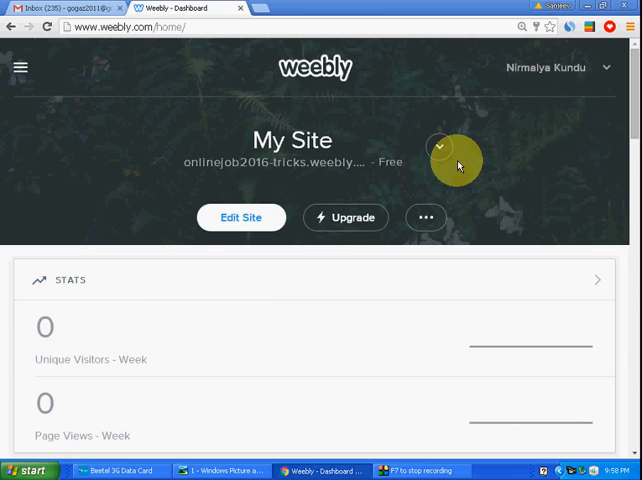
{"action": "mouse_move", "coordinate": [443, 150]}
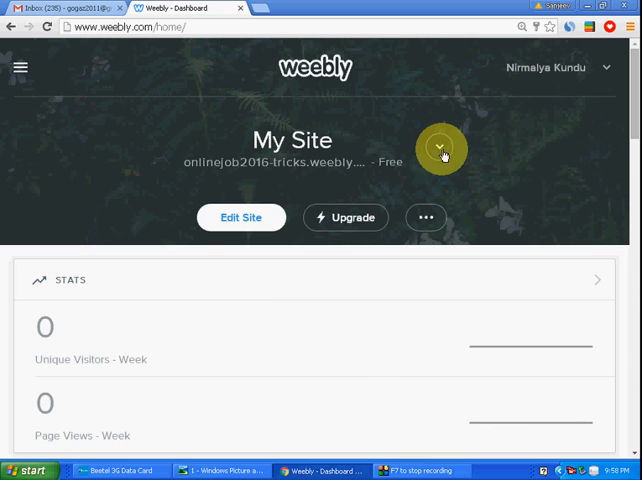
Choose Add Site from the site dropdown to reach the site-focus page.
{"action": "left_click", "coordinate": [440, 148]}
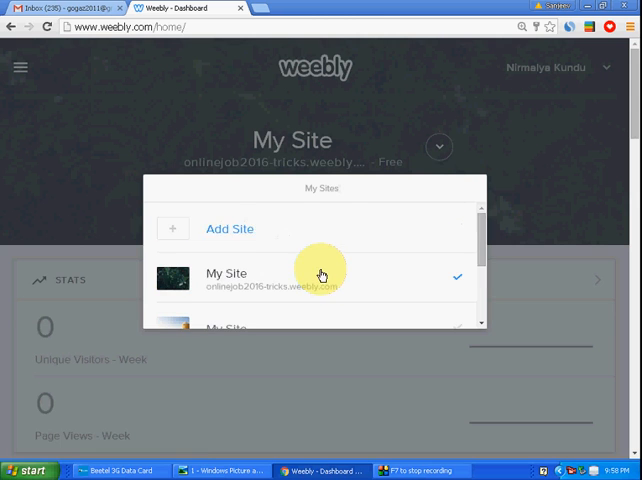
{"action": "mouse_move", "coordinate": [230, 230]}
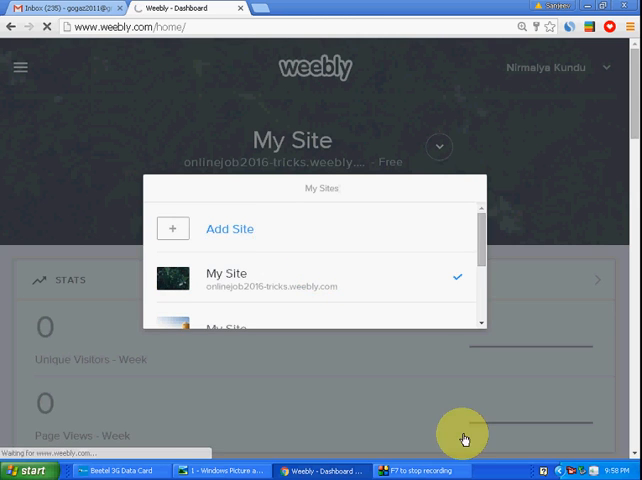
{"action": "left_click", "coordinate": [229, 228]}
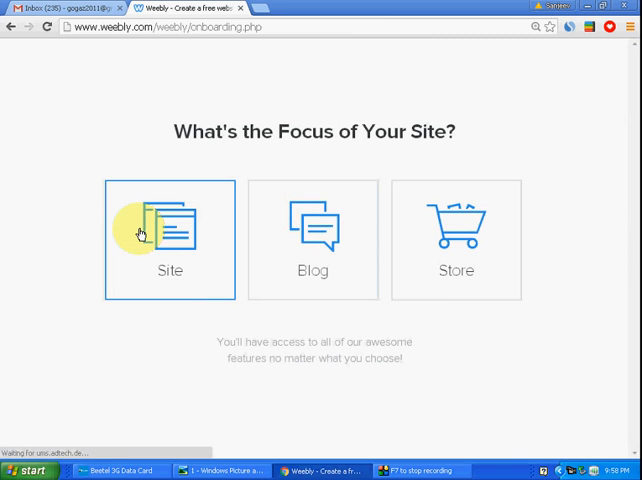
{"action": "left_click", "coordinate": [312, 240]}
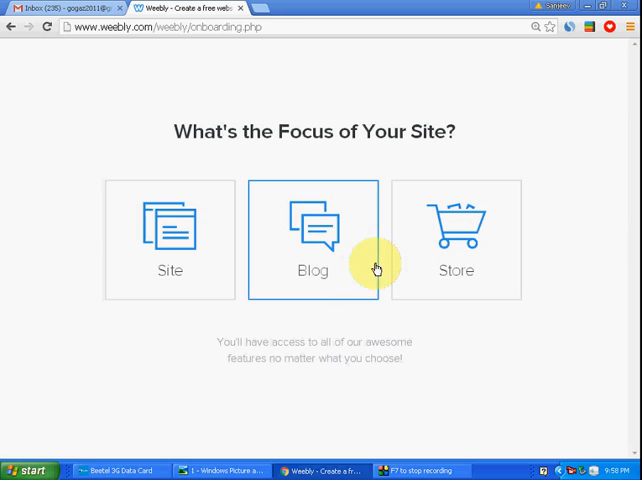
{"action": "left_click", "coordinate": [170, 240]}
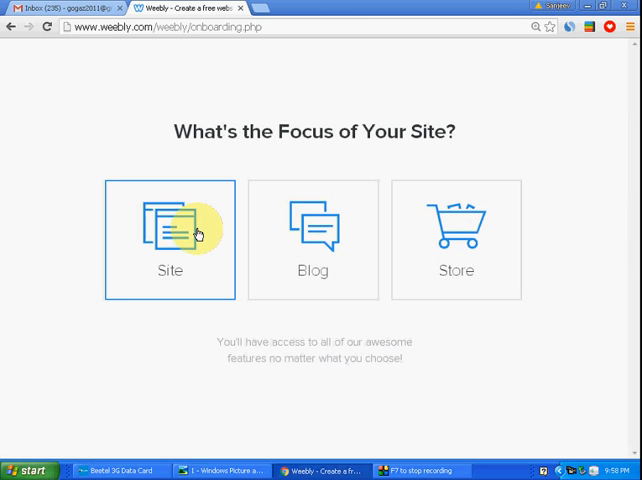
{"action": "left_click", "coordinate": [312, 240]}
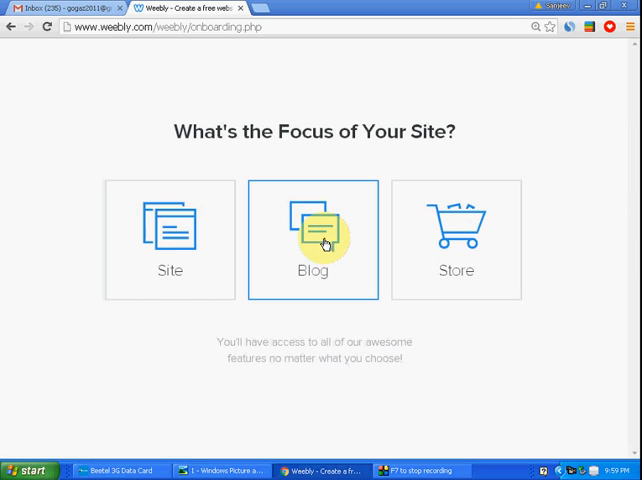
Pick Blog as the site focus and choose the Impact theme.
{"action": "left_click", "coordinate": [312, 240]}
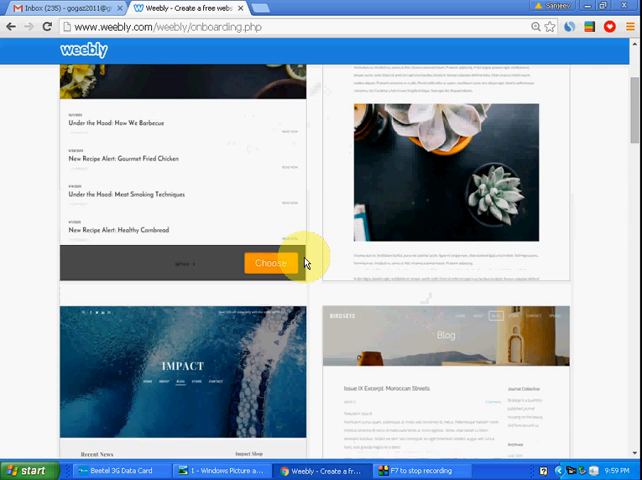
{"action": "scroll", "scroll_direction": "down", "scroll_amount": 3}
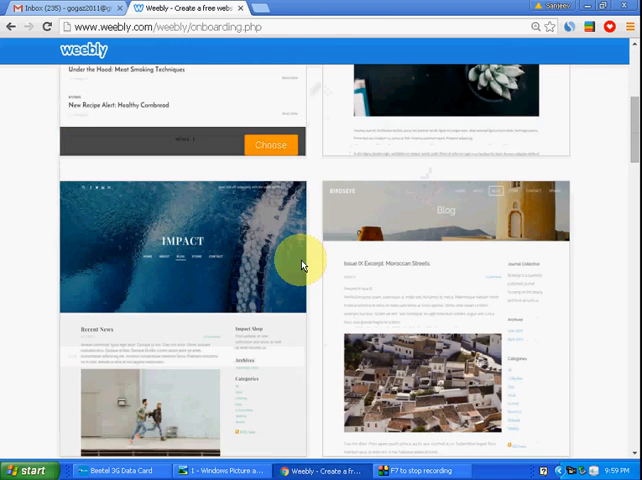
{"action": "scroll", "scroll_direction": "down", "scroll_amount": 3}
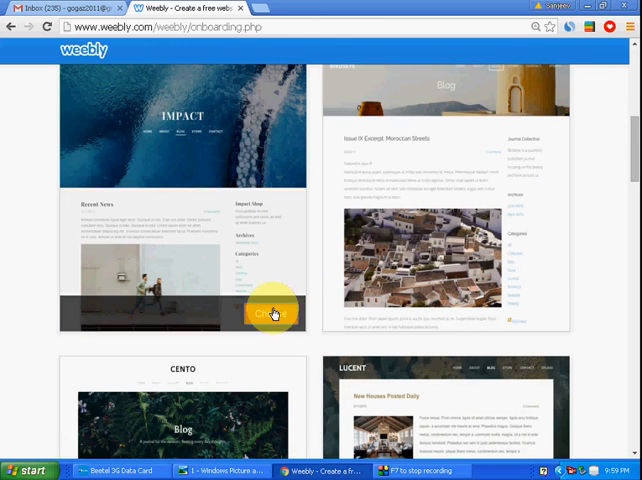
{"action": "left_click", "coordinate": [271, 313]}
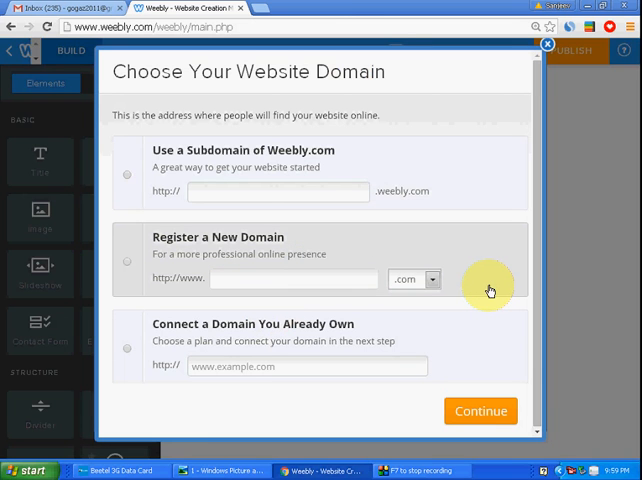
{"action": "mouse_move", "coordinate": [205, 204]}
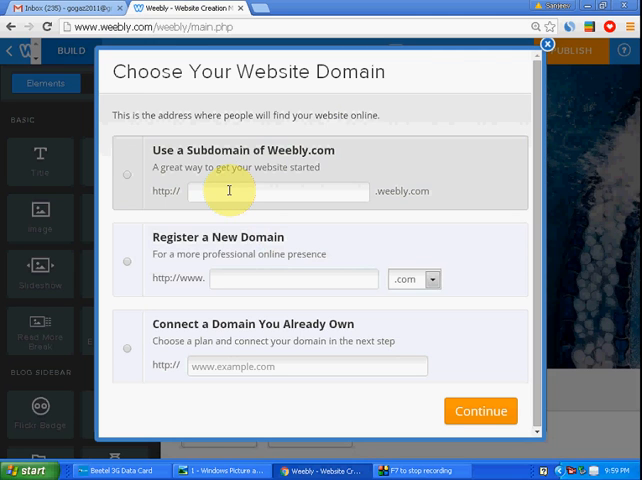
Enter the Weebly subdomain 'onlinejob-ticks2016' and continue once it shows available.
{"action": "left_click", "coordinate": [127, 174]}
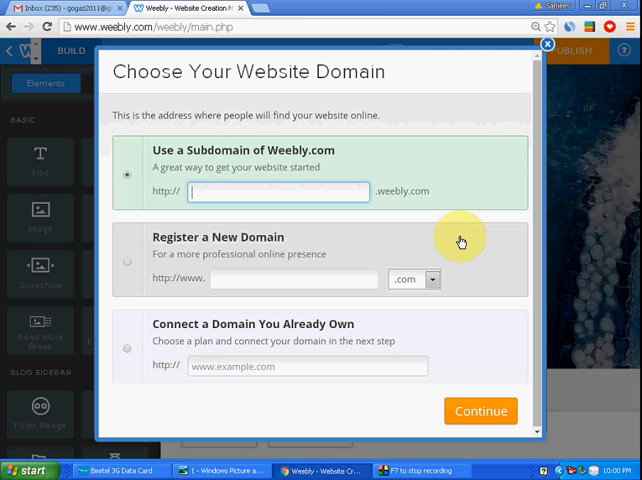
{"action": "type", "text": "onk"}
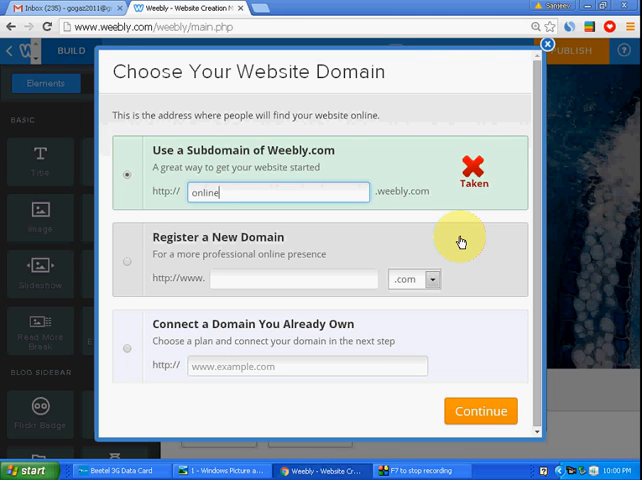
{"action": "type", "text": "job"}
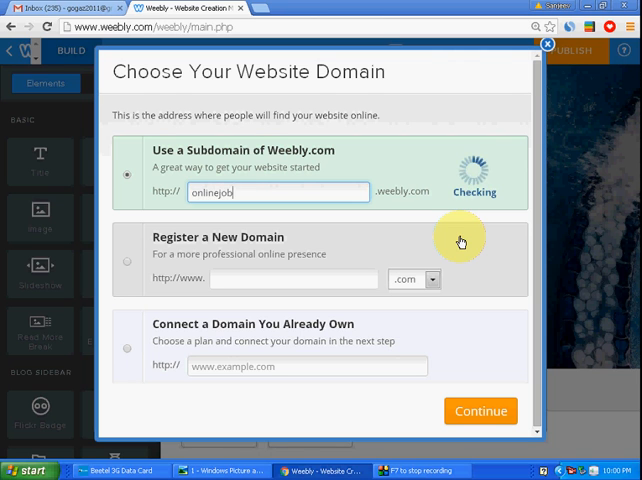
{"action": "type", "text": "-ticks2"}
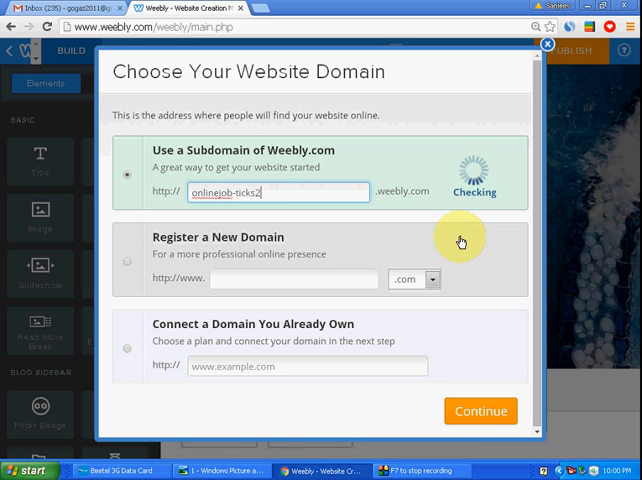
{"action": "type", "text": "016"}
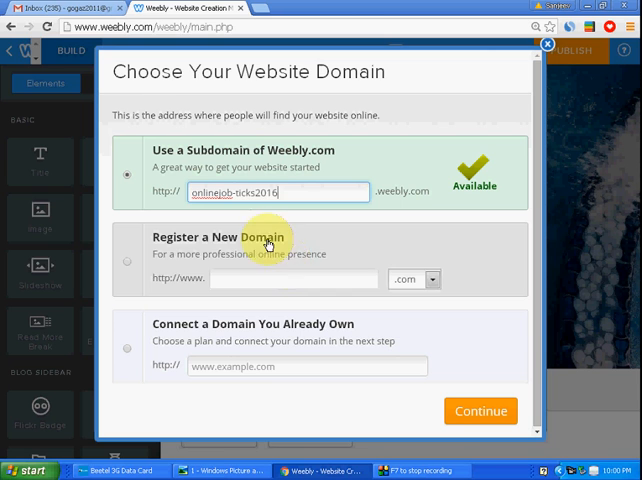
{"action": "mouse_move", "coordinate": [427, 205]}
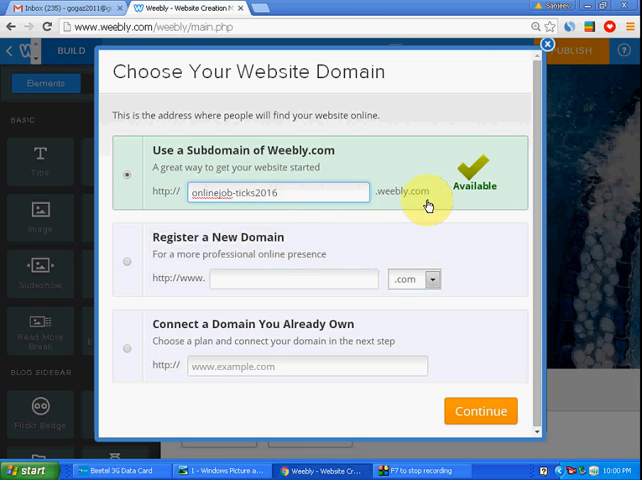
{"action": "mouse_move", "coordinate": [421, 212]}
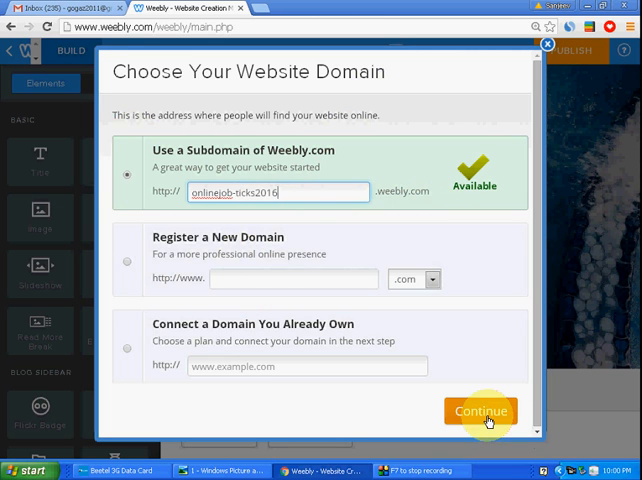
{"action": "mouse_move", "coordinate": [427, 311]}
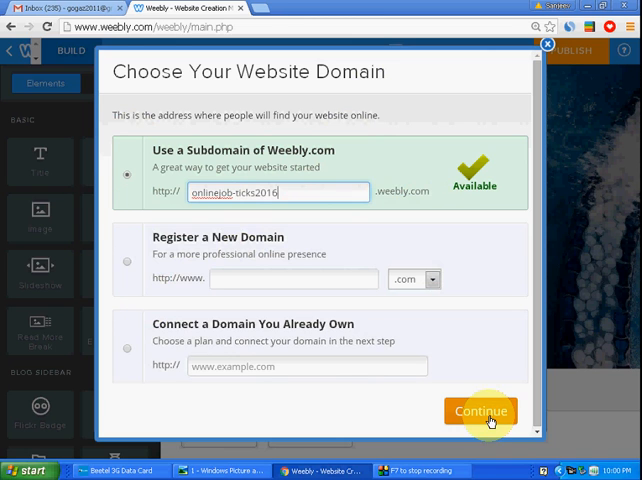
{"action": "left_click", "coordinate": [480, 411]}
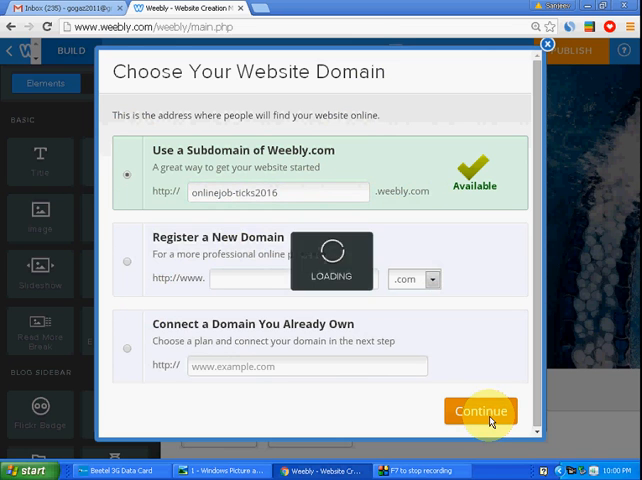
Scroll to the blog sidebar and select the placeholder Author description.
{"action": "left_click", "coordinate": [480, 411]}
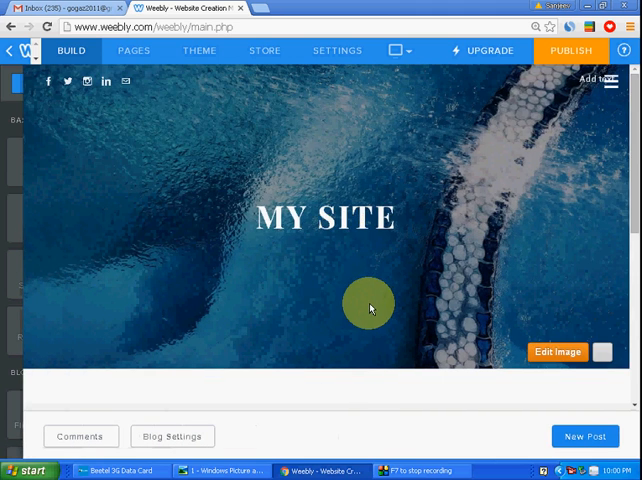
{"action": "scroll", "scroll_direction": "down", "scroll_amount": 3}
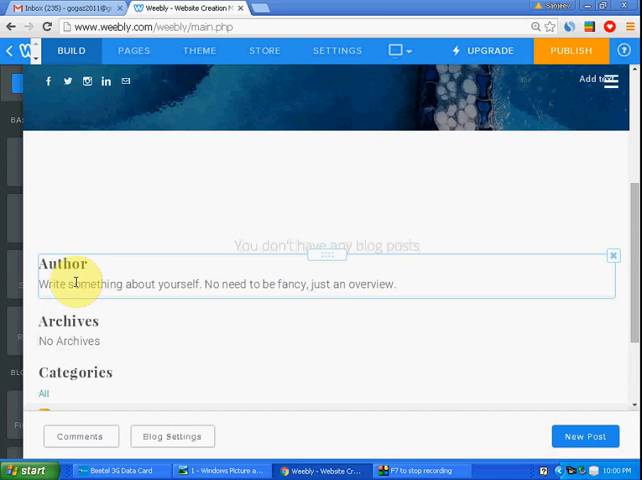
{"action": "left_click", "coordinate": [74, 283]}
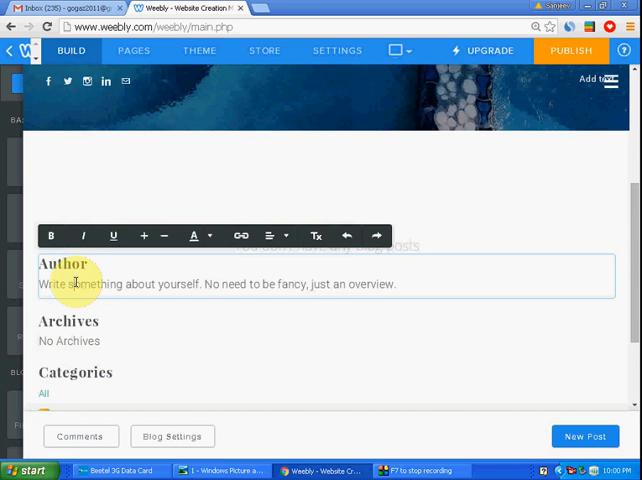
{"action": "triple_click", "coordinate": [218, 283]}
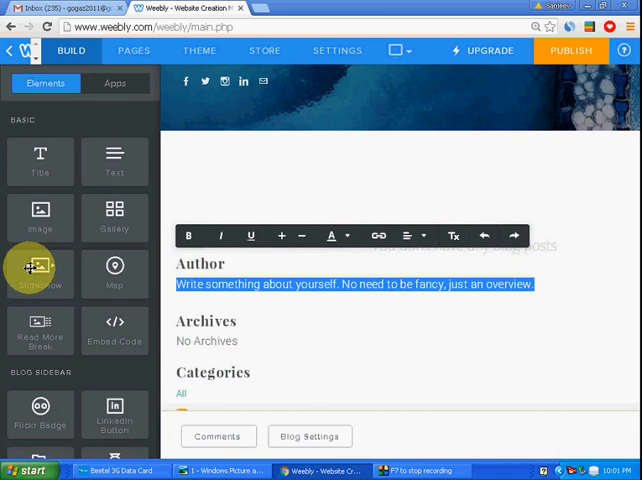
Replace the Author text with 'I am the owner of this site'.
{"action": "type", "text": "my"}
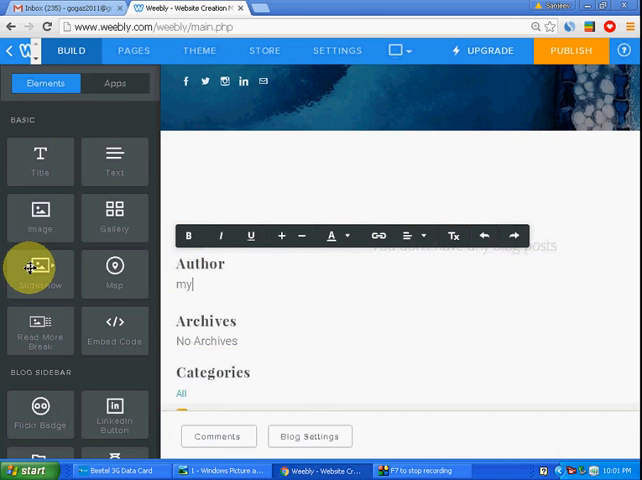
{"action": "type", "text": "na"}
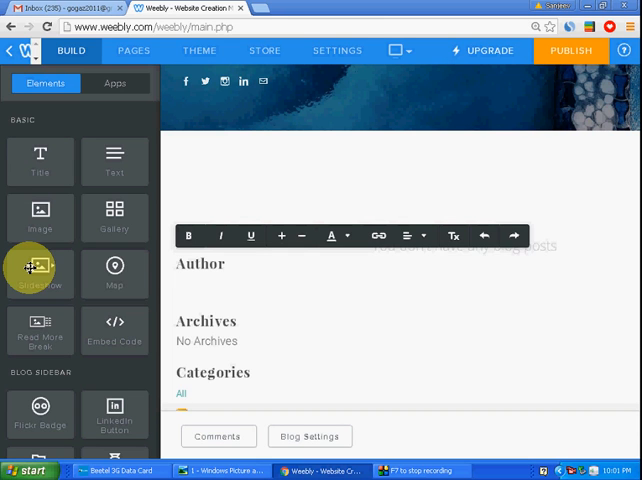
{"action": "type", "text": "I a"}
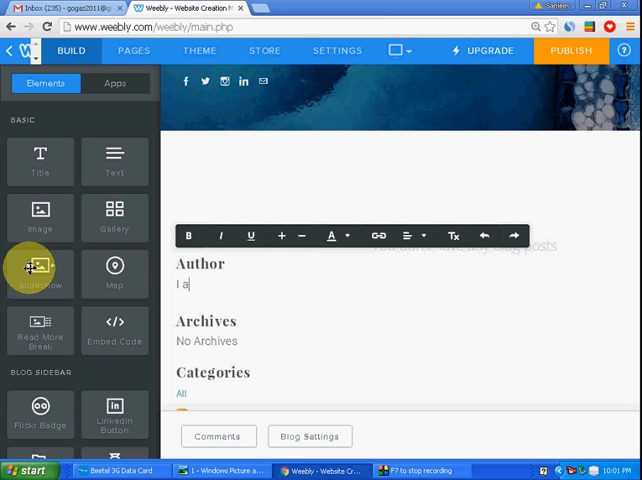
{"action": "type", "text": "m"}
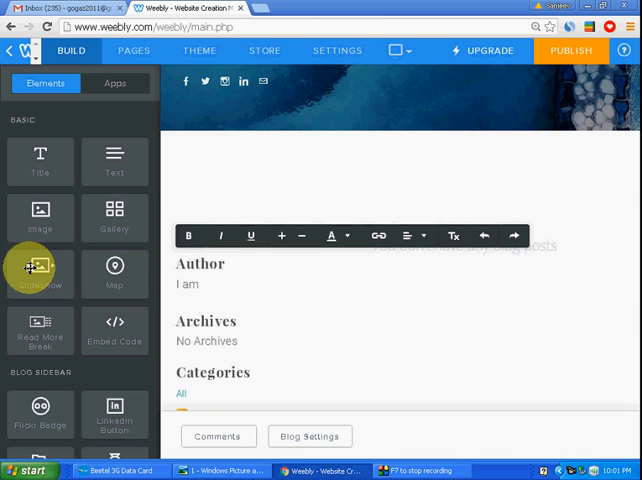
{"action": "type", "text": "the"}
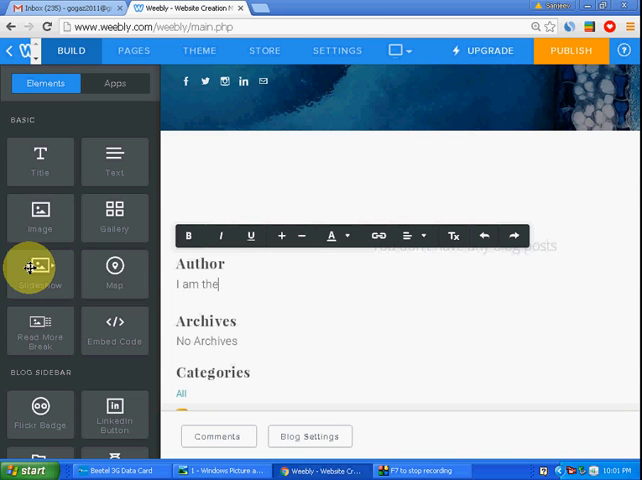
{"action": "type", "text": "ow"}
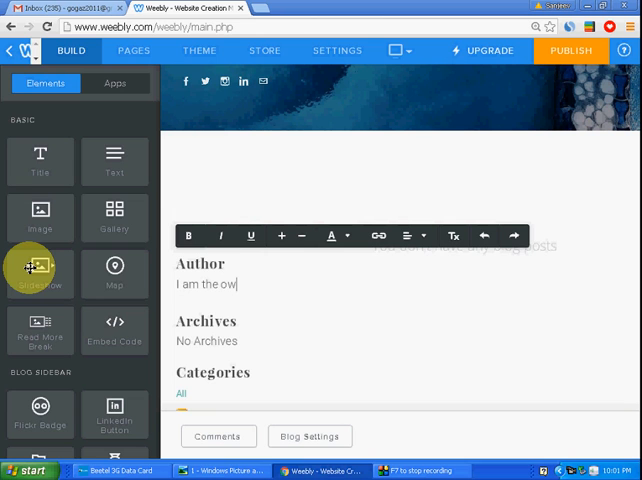
{"action": "type", "text": "ner o"}
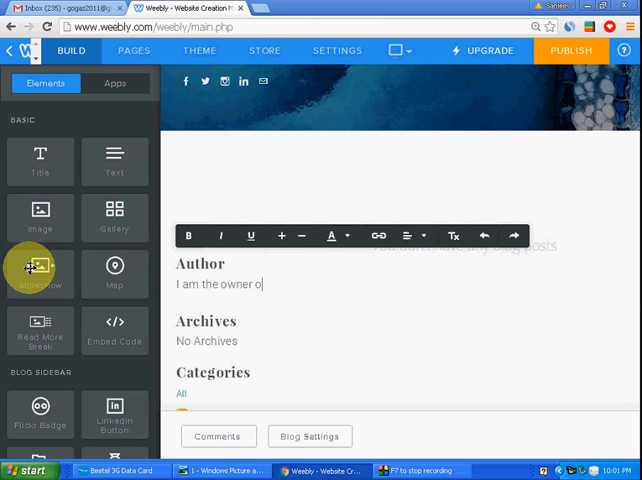
{"action": "type", "text": "f thi"}
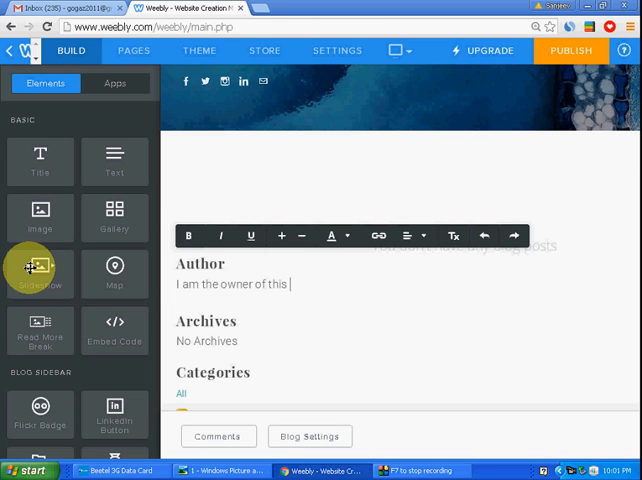
{"action": "type", "text": "site"}
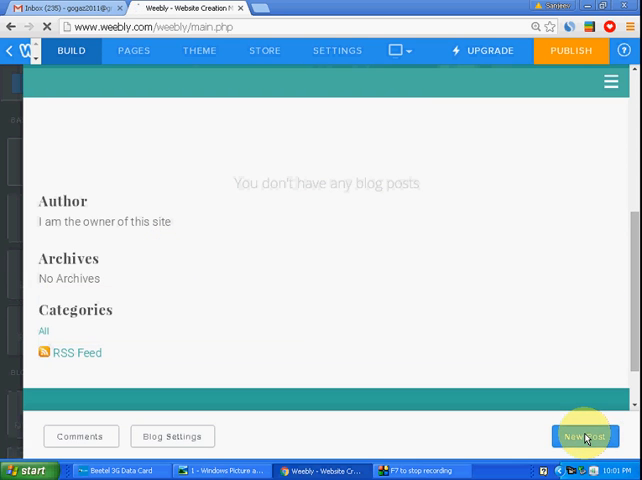
Create a new blog post and title it 'Home based online jobs 2016'.
{"action": "left_click", "coordinate": [585, 436]}
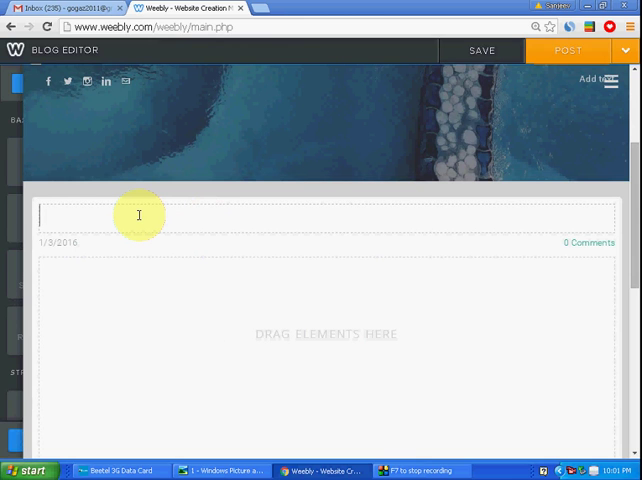
{"action": "type", "text": "online"}
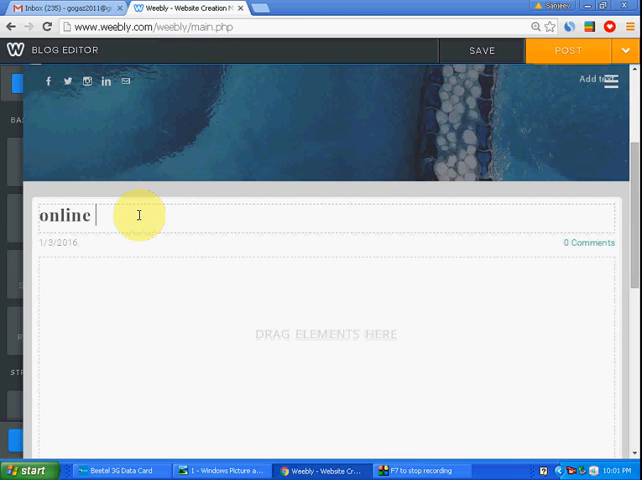
{"action": "type", "text": "job"}
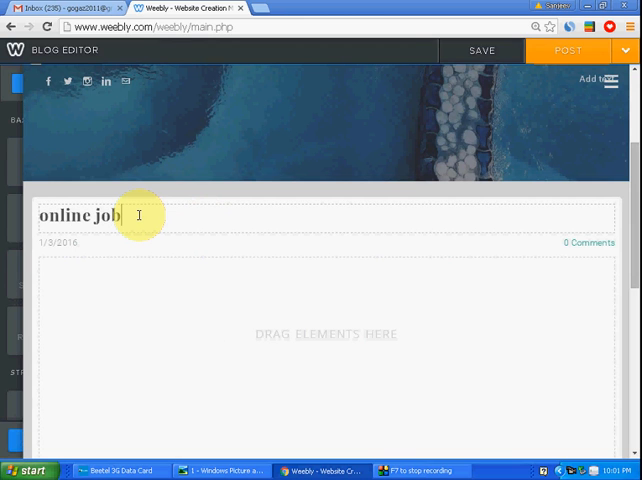
{"action": "type", "text": "-"}
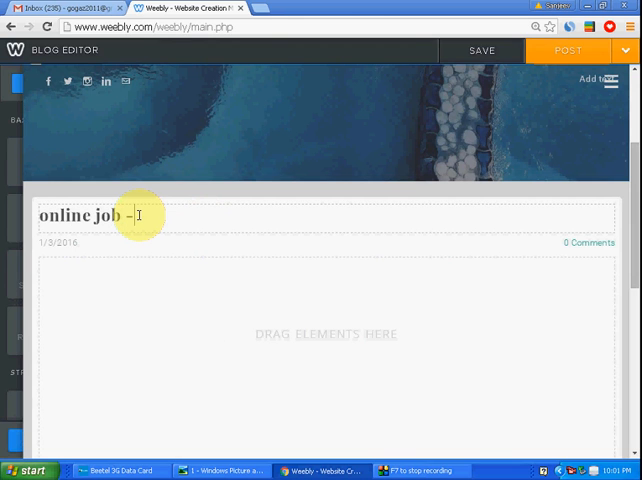
{"action": "type", "text": "hom"}
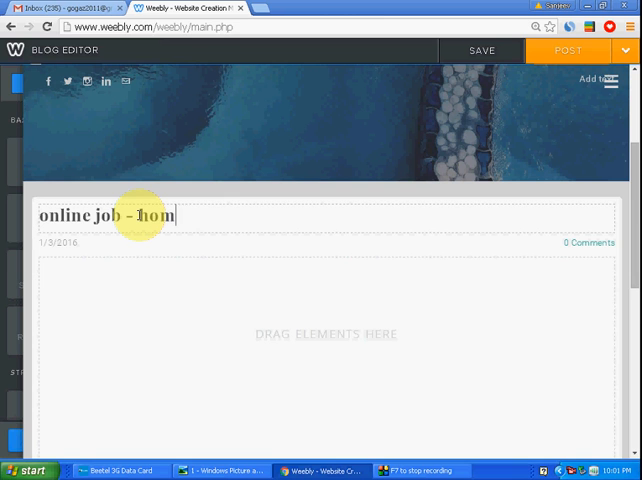
{"action": "type", "text": "e base"}
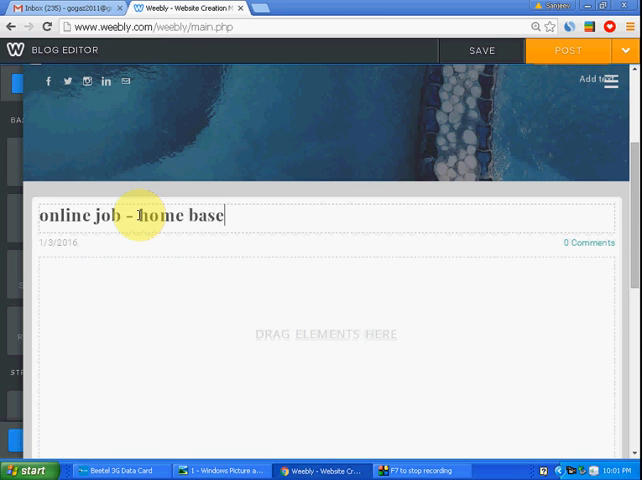
{"action": "type", "text": "d jobs"}
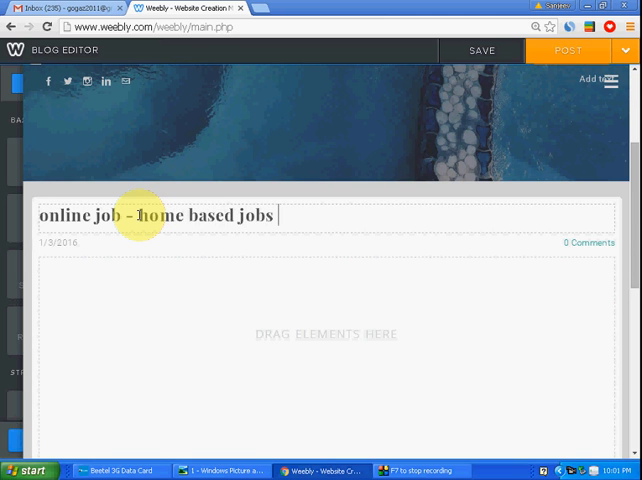
{"action": "type", "text": "2015"}
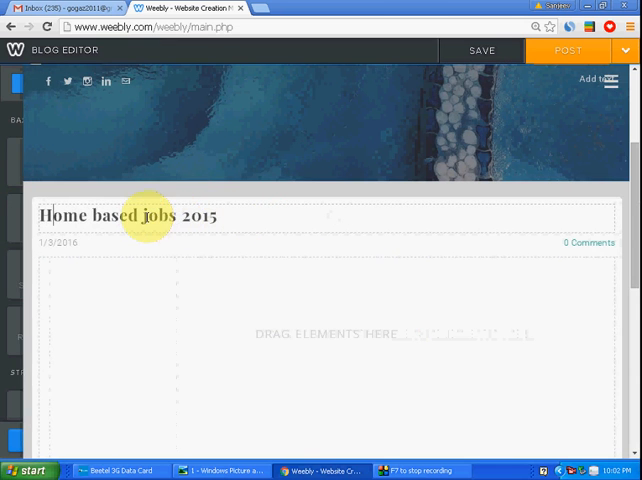
{"action": "type", "text": "online"}
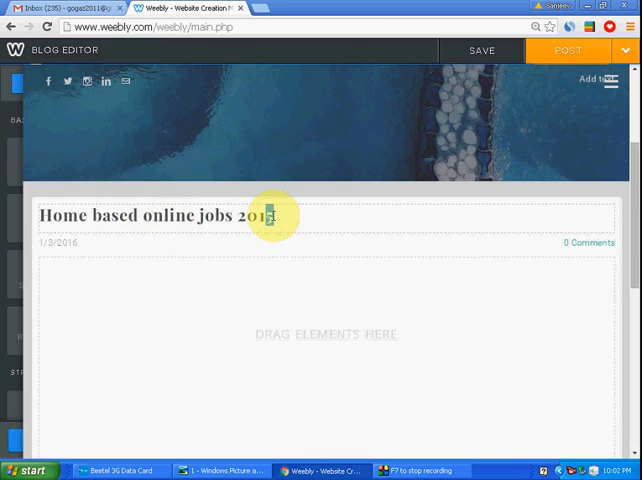
{"action": "scroll", "scroll_direction": "down", "scroll_amount": 3}
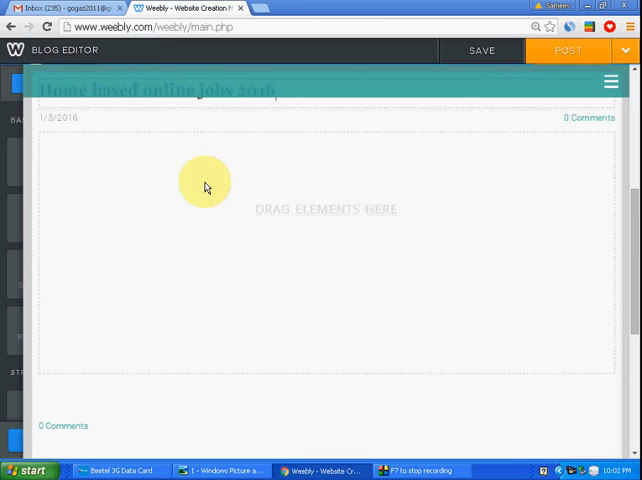
{"action": "scroll", "scroll_direction": "up", "scroll_amount": 3}
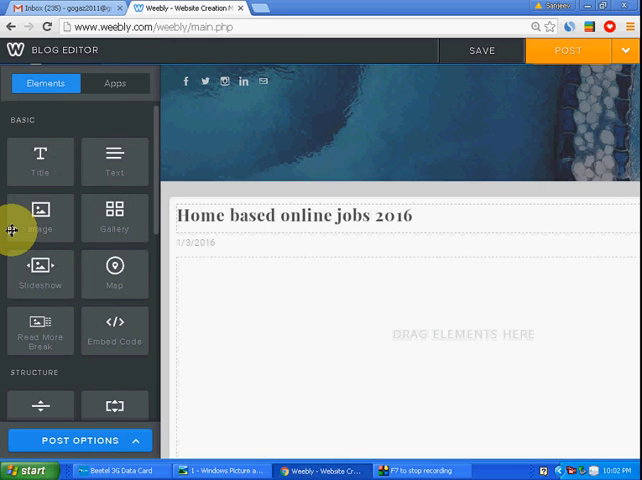
{"action": "mouse_move", "coordinate": [198, 292]}
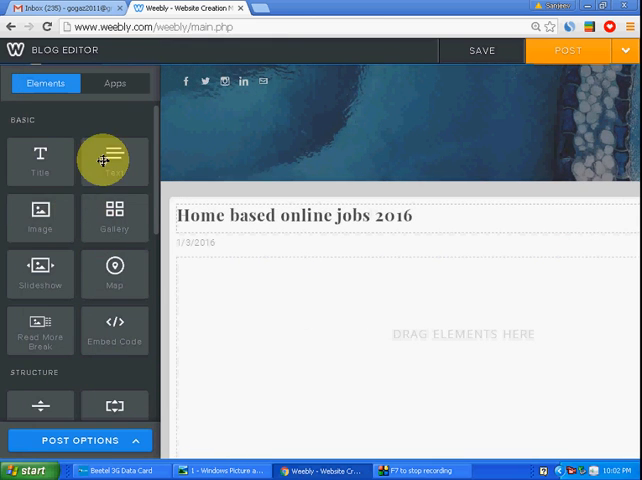
Drop a Text block into the post and write the making-money-online 2016 intro sentence.
{"action": "left_click_drag", "start_coordinate": [113, 162], "coordinate": [218, 287]}
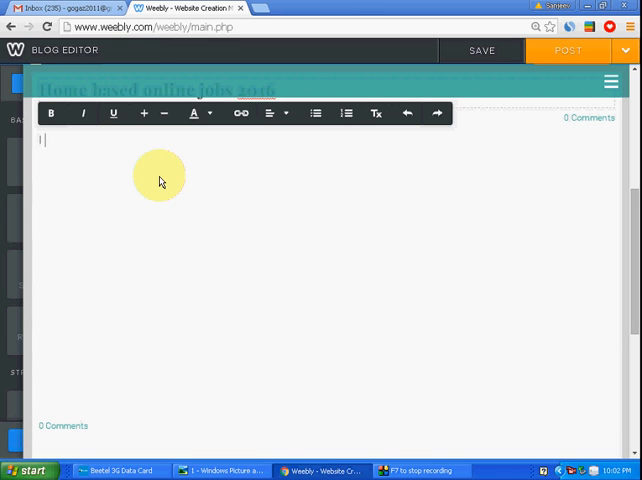
{"action": "type", "text": "I am"}
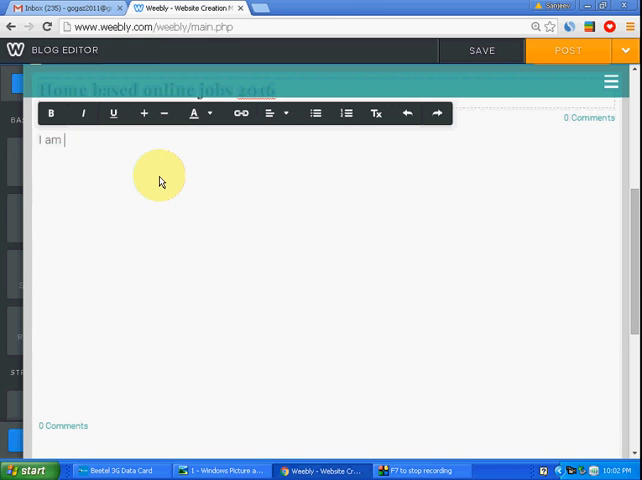
{"action": "type", "text": "going to"}
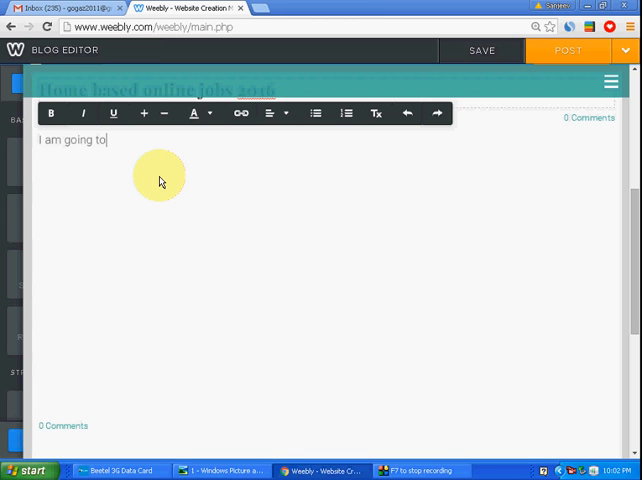
{"action": "type", "text": "share"}
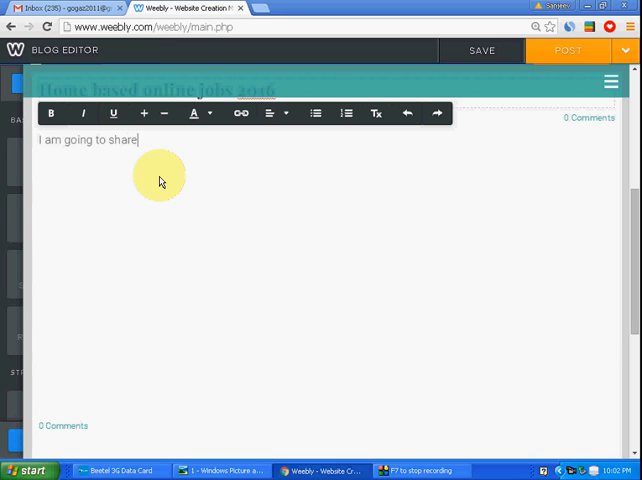
{"action": "type", "text": "with yo"}
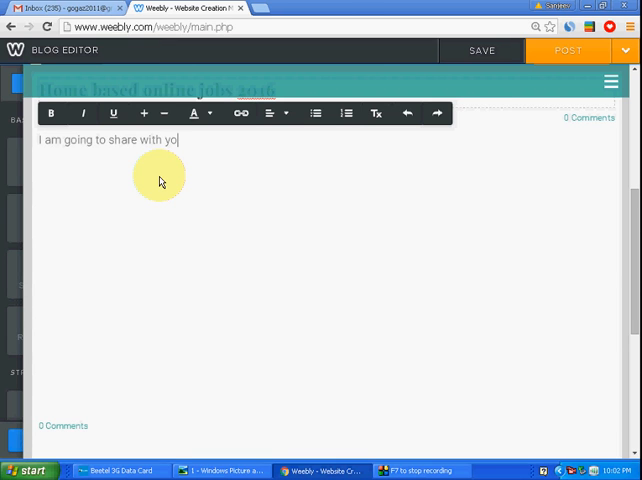
{"action": "type", "text": "u"}
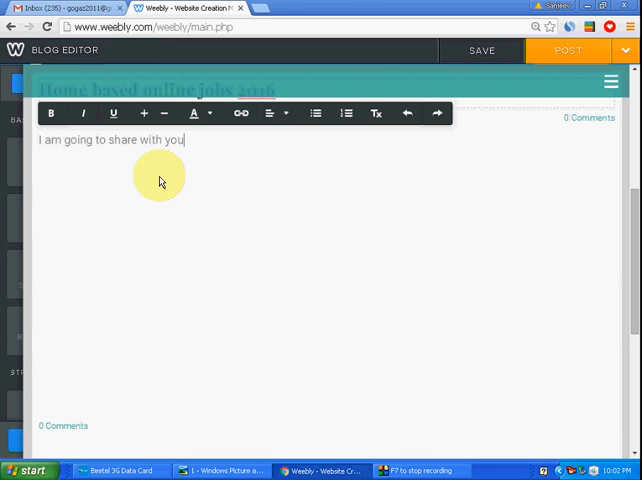
{"action": "type", "text": "sec"}
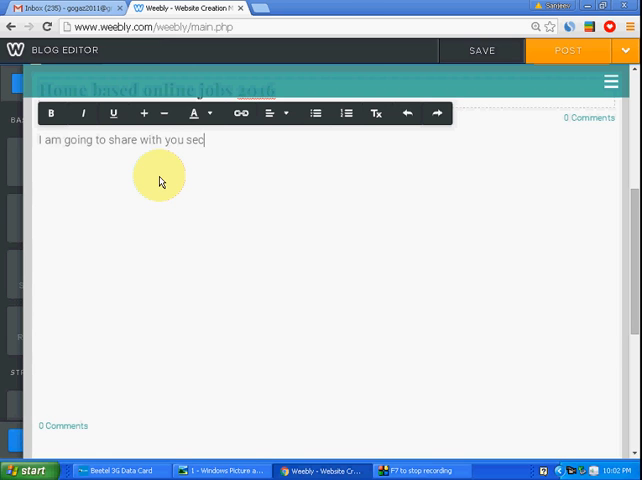
{"action": "type", "text": "rets"}
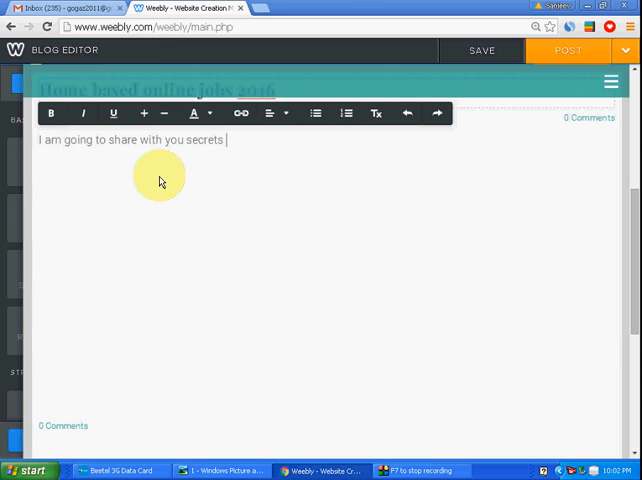
{"action": "type", "text": "of"}
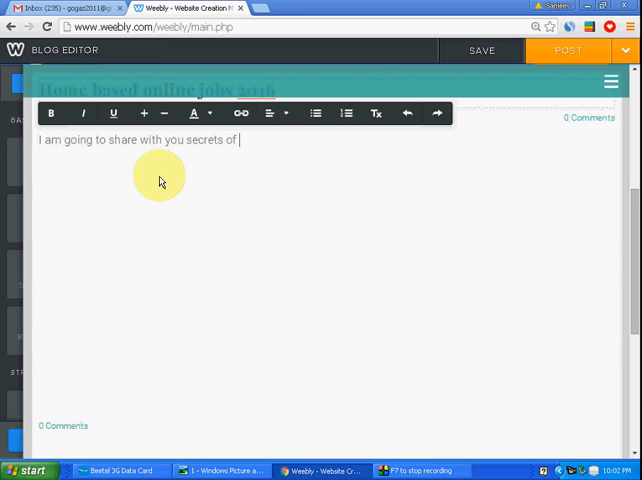
{"action": "type", "text": "making mo"}
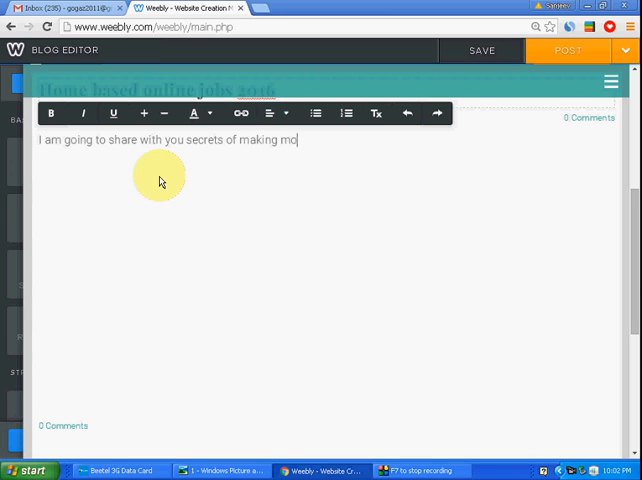
{"action": "type", "text": "ny"}
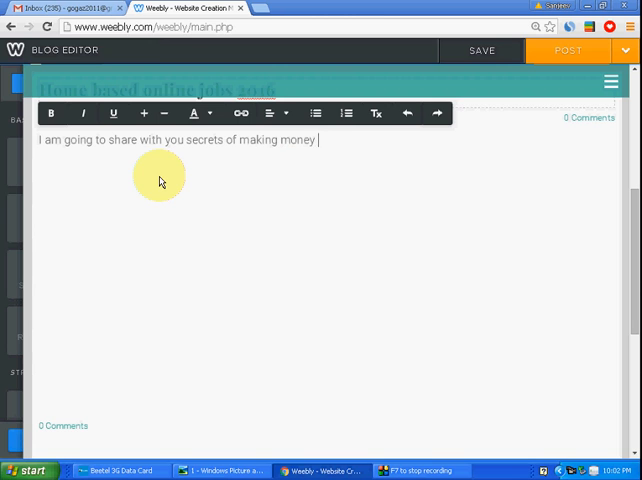
{"action": "type", "text": "onin"}
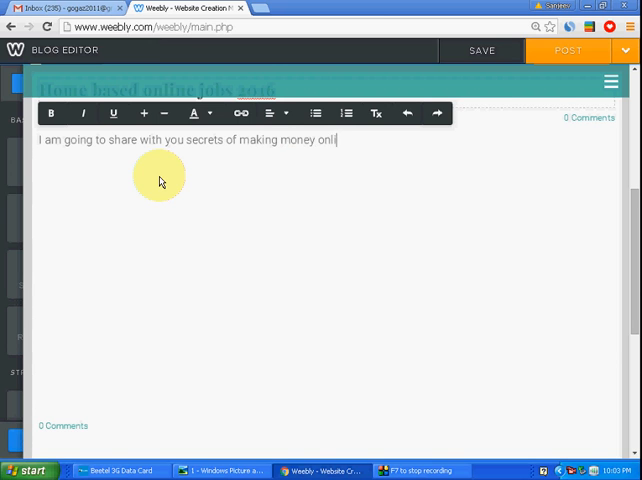
{"action": "type", "text": "ne 2016"}
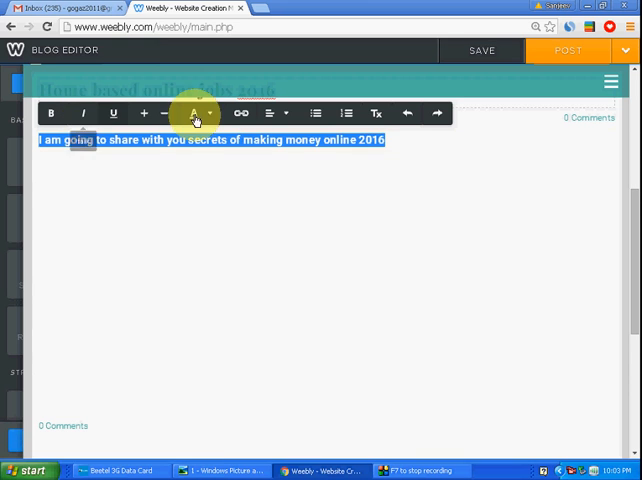
Make the intro sentence bold and set its font colour to purple.
{"action": "left_click", "coordinate": [194, 113]}
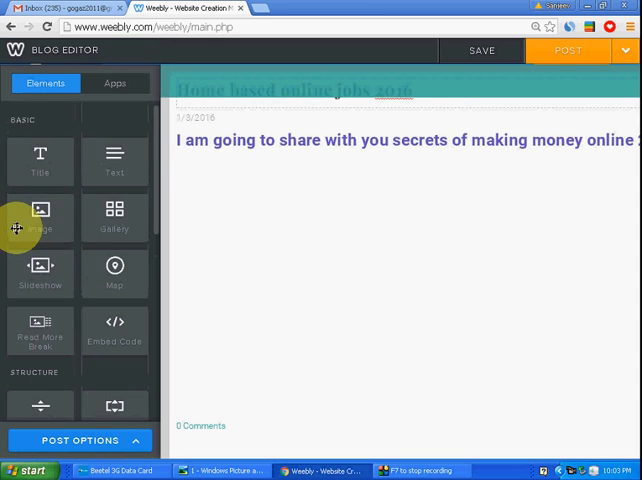
Add an image block below the intro sentence and upload the mmo money picture.
{"action": "left_click_drag", "start_coordinate": [40, 217], "coordinate": [201, 270]}
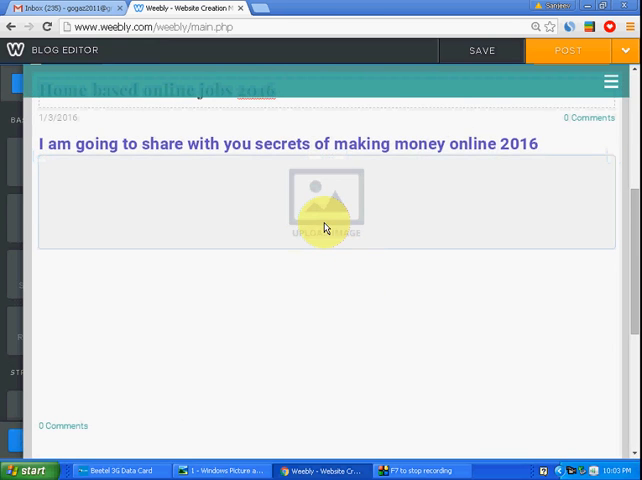
{"action": "left_click", "coordinate": [325, 200]}
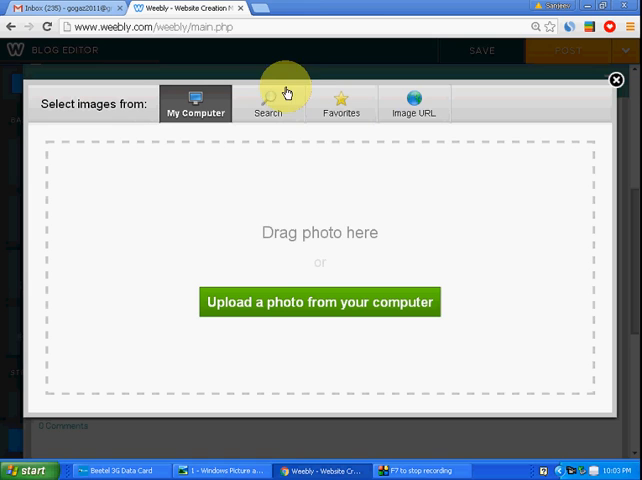
{"action": "mouse_move", "coordinate": [296, 302]}
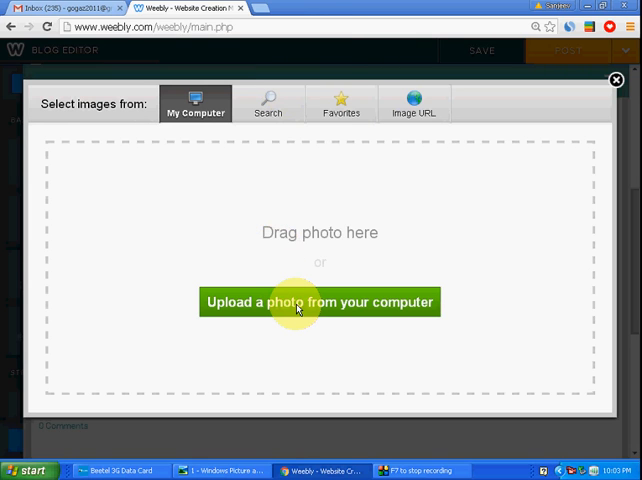
{"action": "left_click", "coordinate": [319, 302]}
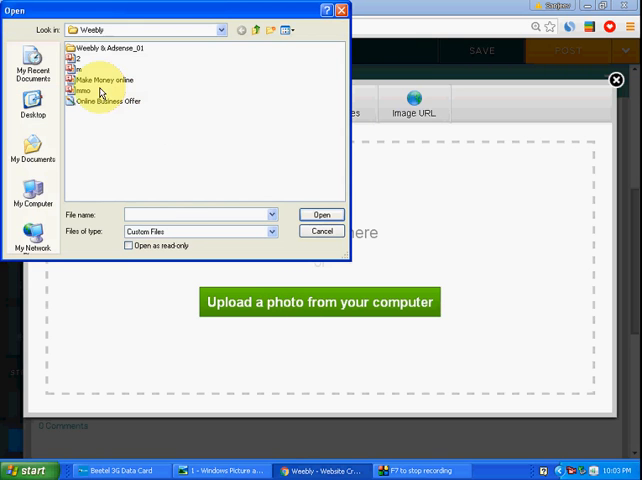
{"action": "left_click", "coordinate": [82, 90]}
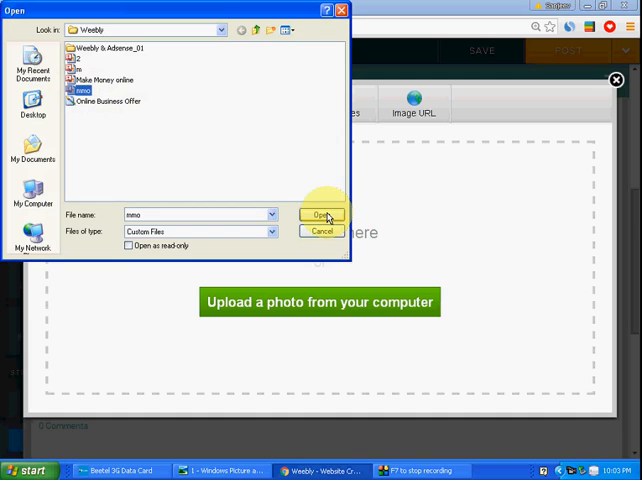
{"action": "left_click", "coordinate": [322, 216]}
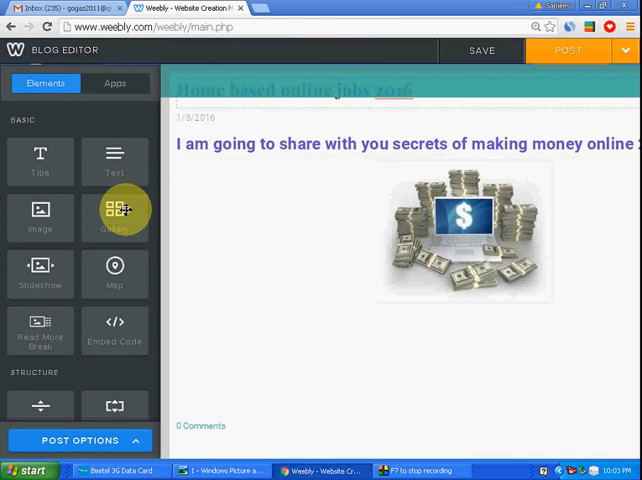
{"action": "scroll", "scroll_direction": "down", "scroll_amount": 3}
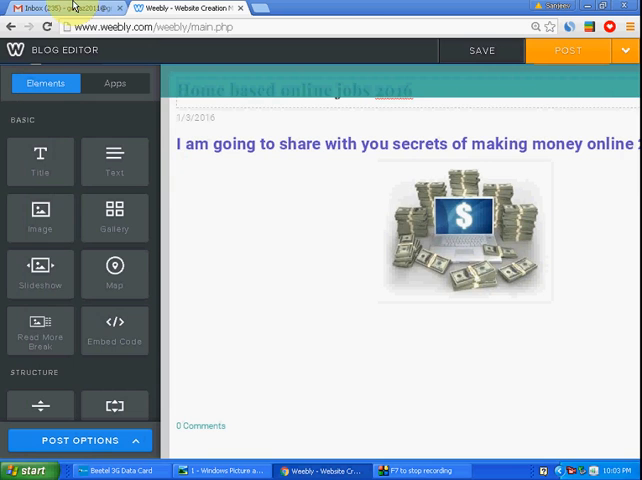
{"action": "mouse_move", "coordinate": [40, 330]}
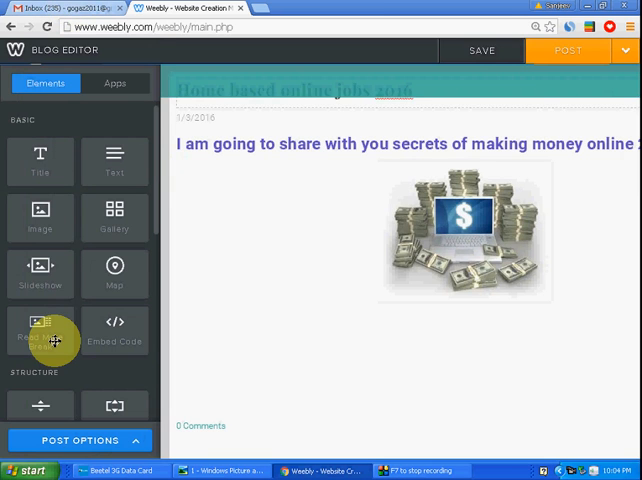
{"action": "scroll", "scroll_direction": "down", "scroll_amount": 3}
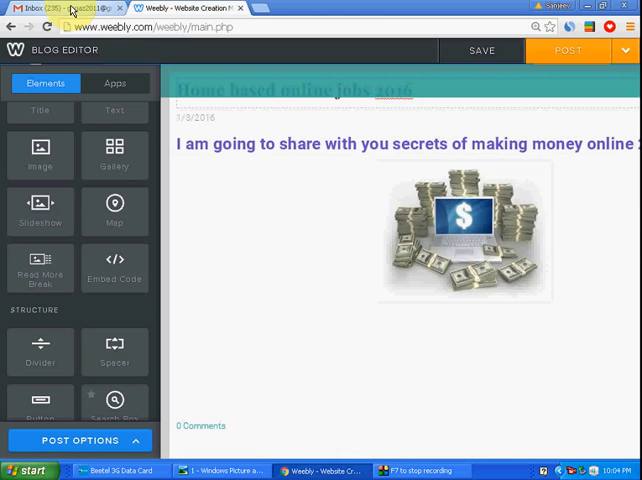
{"action": "mouse_move", "coordinate": [8, 265]}
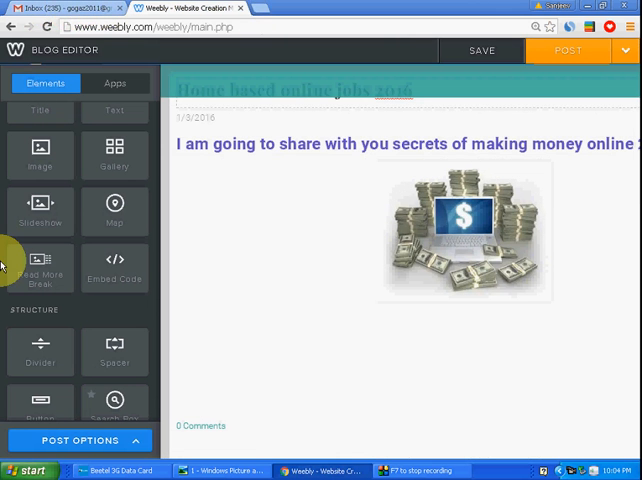
{"action": "scroll", "scroll_direction": "down", "scroll_amount": 3}
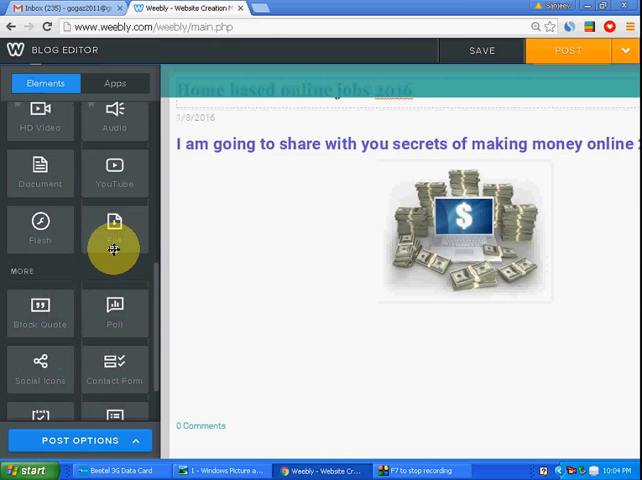
{"action": "scroll", "scroll_direction": "down", "scroll_amount": 3}
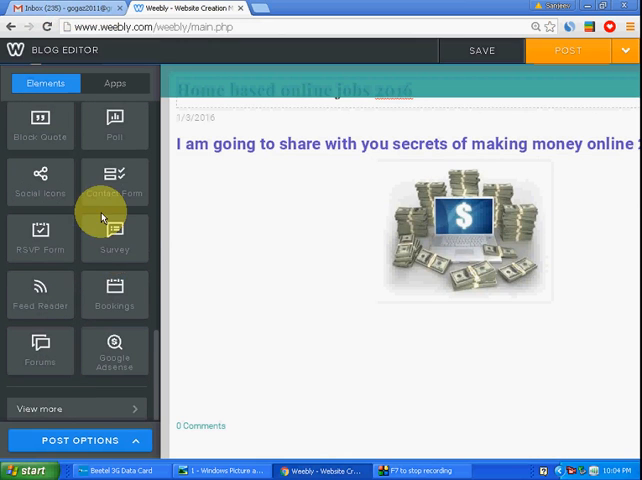
{"action": "mouse_move", "coordinate": [127, 365]}
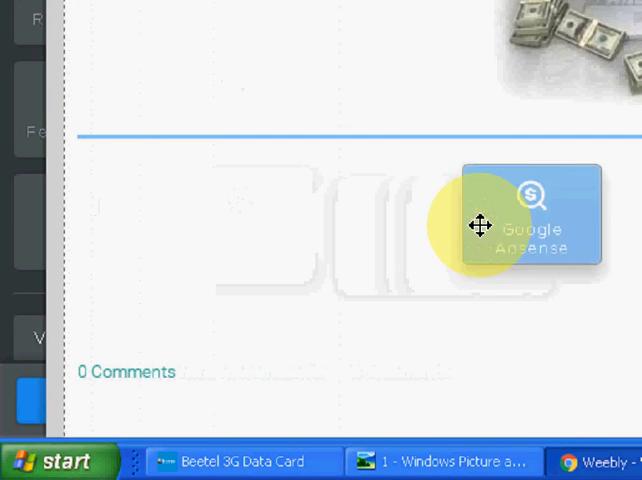
Drop the Google Adsense element below the money image and scroll to check it.
{"action": "left_click", "coordinate": [530, 220]}
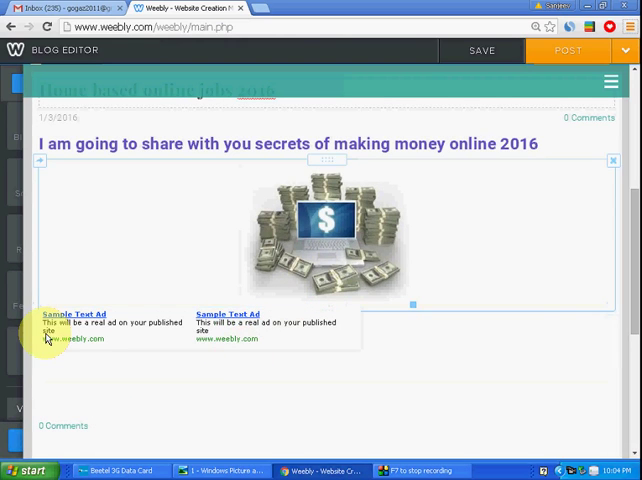
{"action": "mouse_move", "coordinate": [297, 358]}
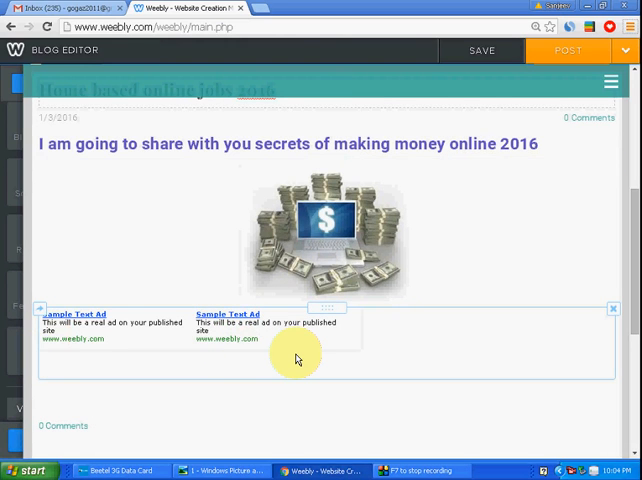
{"action": "mouse_move", "coordinate": [470, 338]}
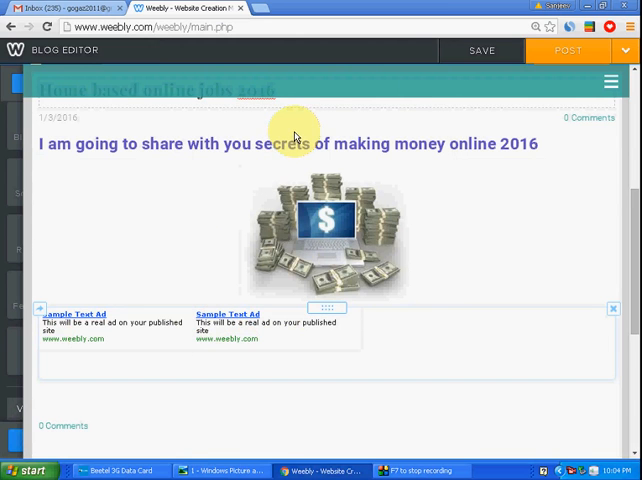
{"action": "scroll", "scroll_direction": "down", "scroll_amount": 3}
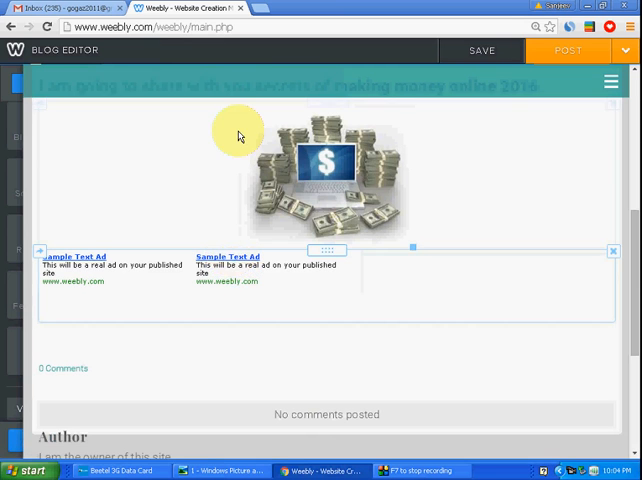
{"action": "mouse_move", "coordinate": [229, 263]}
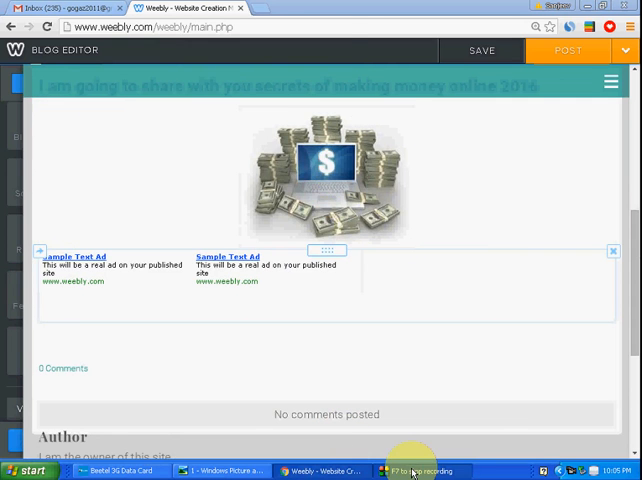
{"action": "mouse_move", "coordinate": [308, 33]}
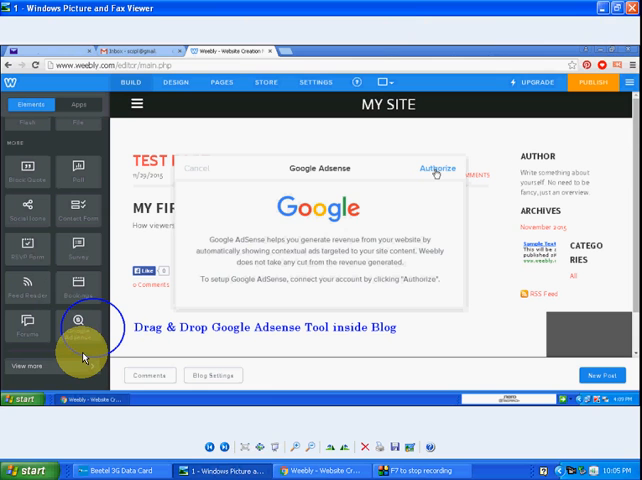
{"action": "mouse_move", "coordinate": [463, 214]}
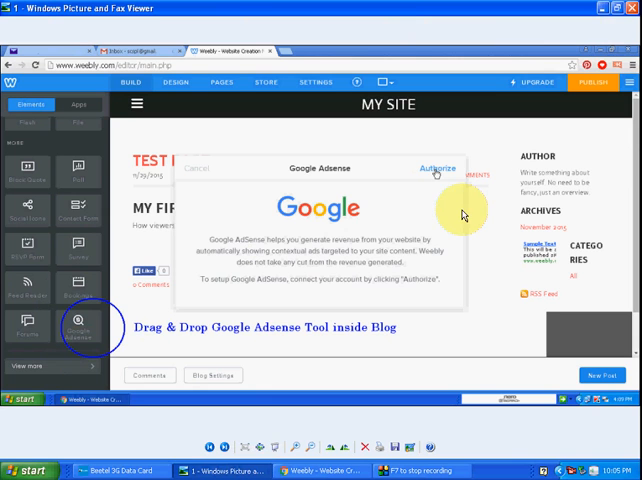
{"action": "mouse_move", "coordinate": [165, 315]}
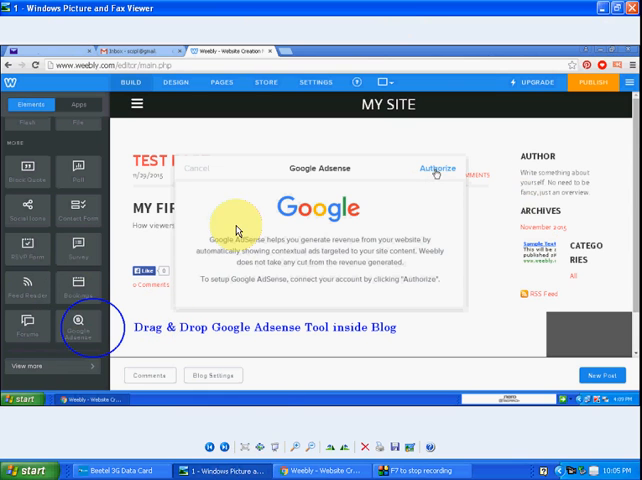
Advance the viewer to the AdSense welcome and sign-in screenshot.
{"action": "left_click", "coordinate": [438, 167]}
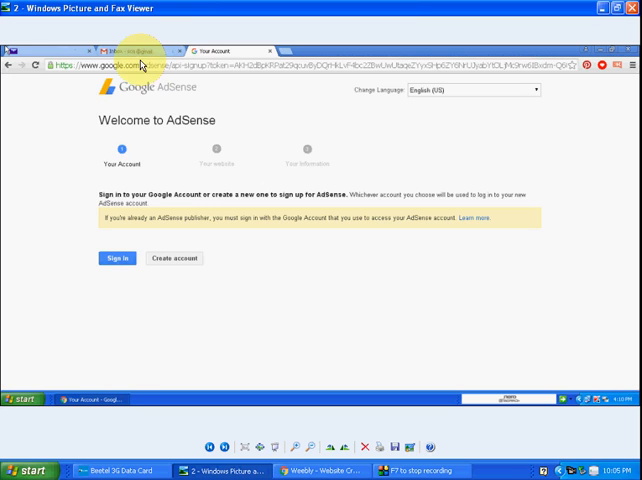
{"action": "mouse_move", "coordinate": [488, 195]}
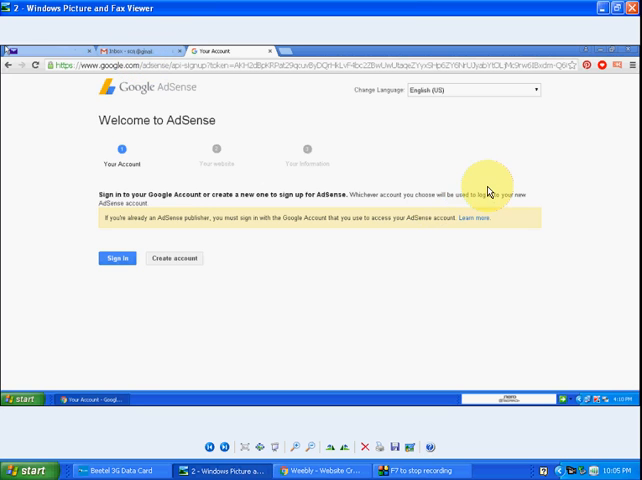
{"action": "mouse_move", "coordinate": [58, 225]}
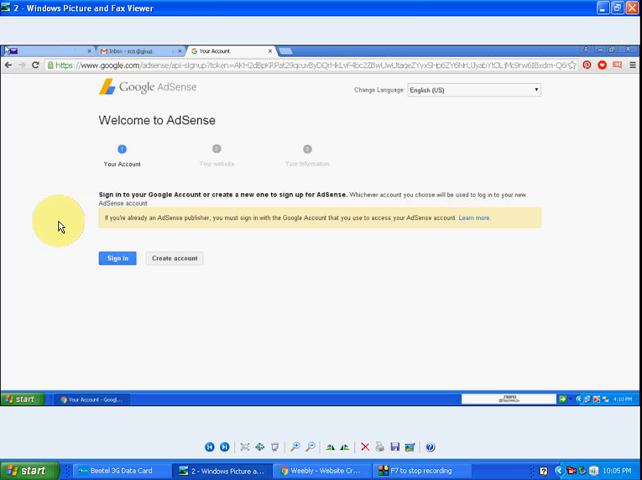
{"action": "mouse_move", "coordinate": [255, 433]}
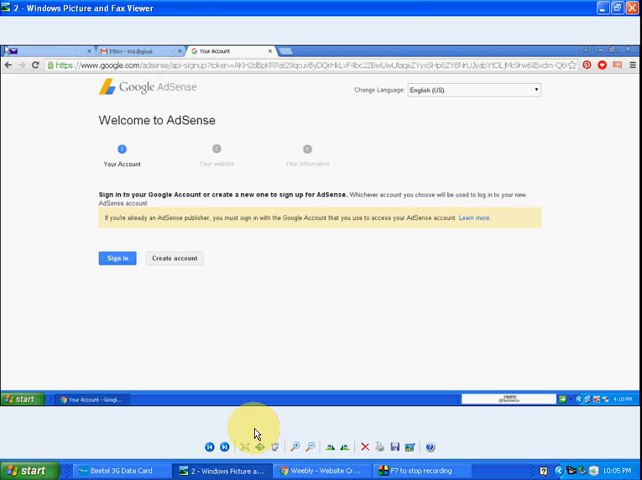
Show the AdSense website step screenshot with testblog-2016.weebly.com and English language.
{"action": "left_click", "coordinate": [118, 258]}
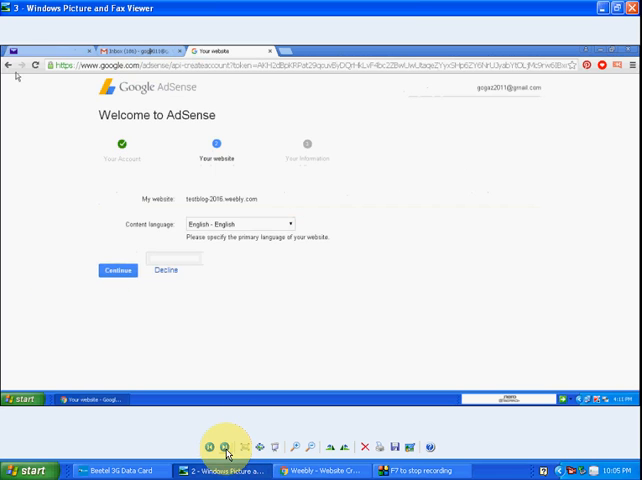
{"action": "mouse_move", "coordinate": [112, 248]}
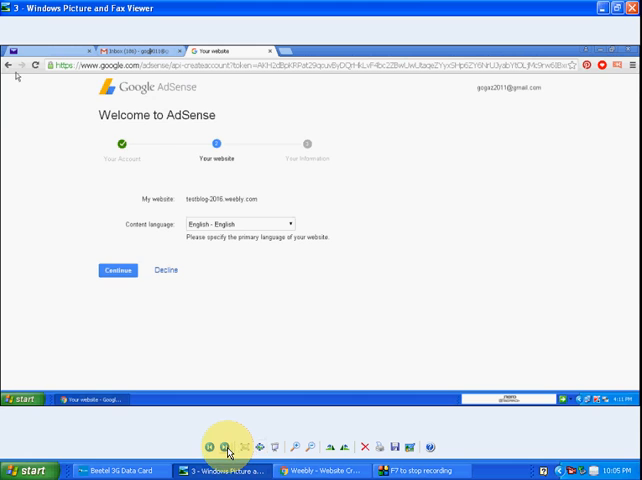
Advance to the AdSense contact information form screenshot and scroll through it.
{"action": "left_click", "coordinate": [118, 271]}
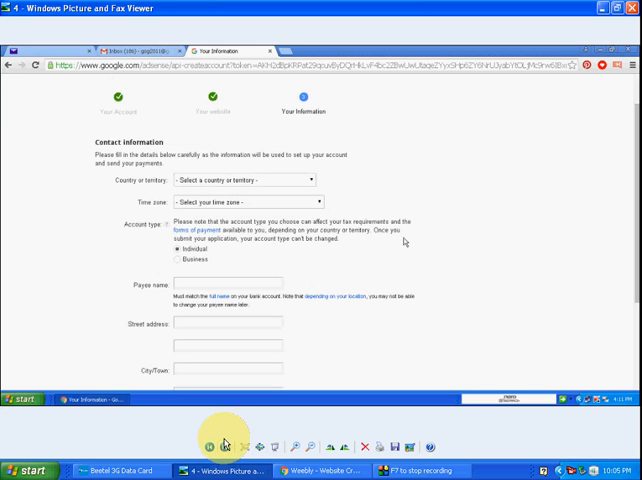
{"action": "mouse_move", "coordinate": [402, 258]}
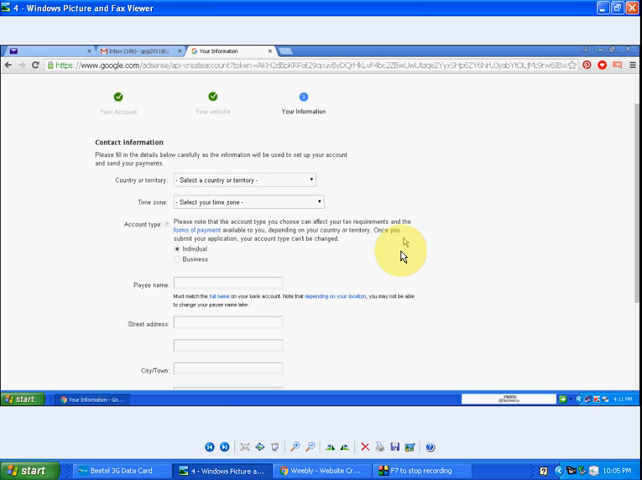
{"action": "mouse_move", "coordinate": [433, 235]}
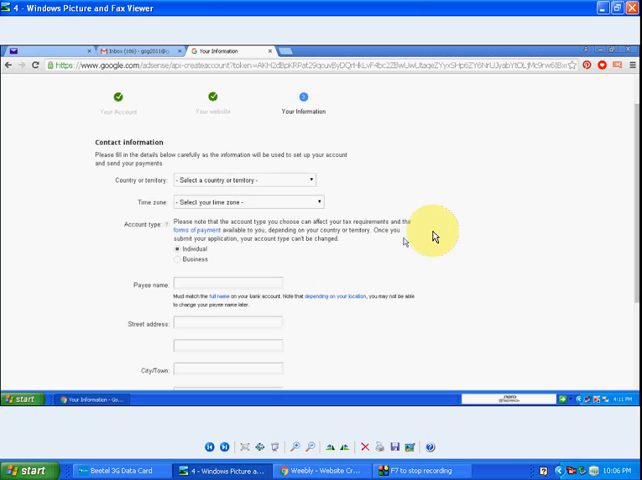
{"action": "mouse_move", "coordinate": [201, 305]}
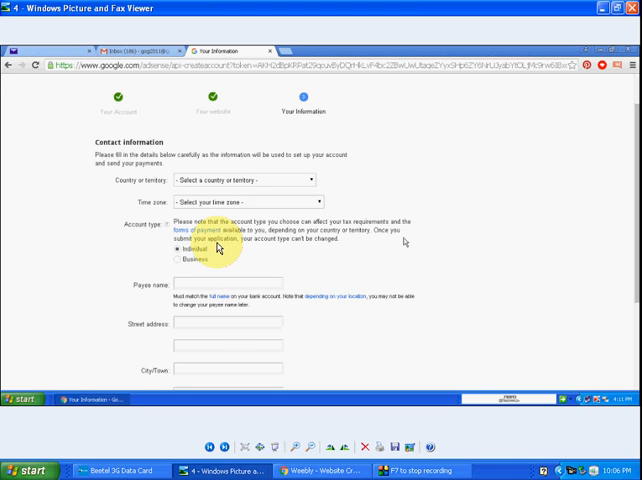
{"action": "mouse_move", "coordinate": [290, 287]}
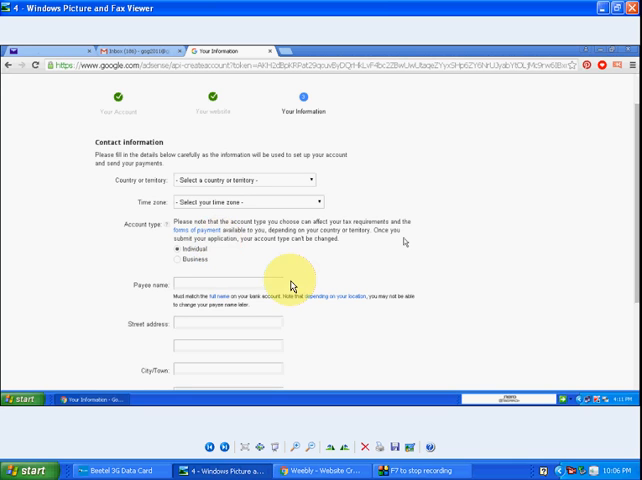
{"action": "scroll", "scroll_direction": "down", "scroll_amount": 3}
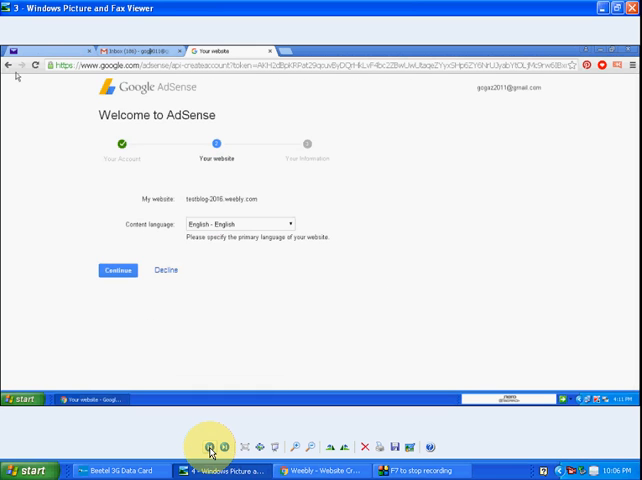
Step back through the screenshots to the AdSense welcome and sign-in page.
{"action": "left_click", "coordinate": [8, 61]}
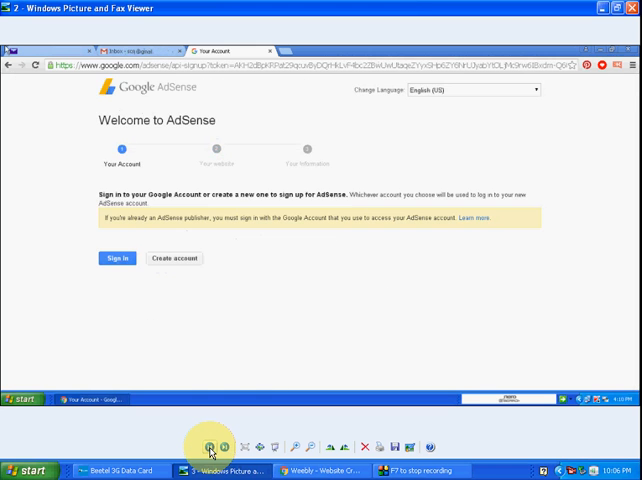